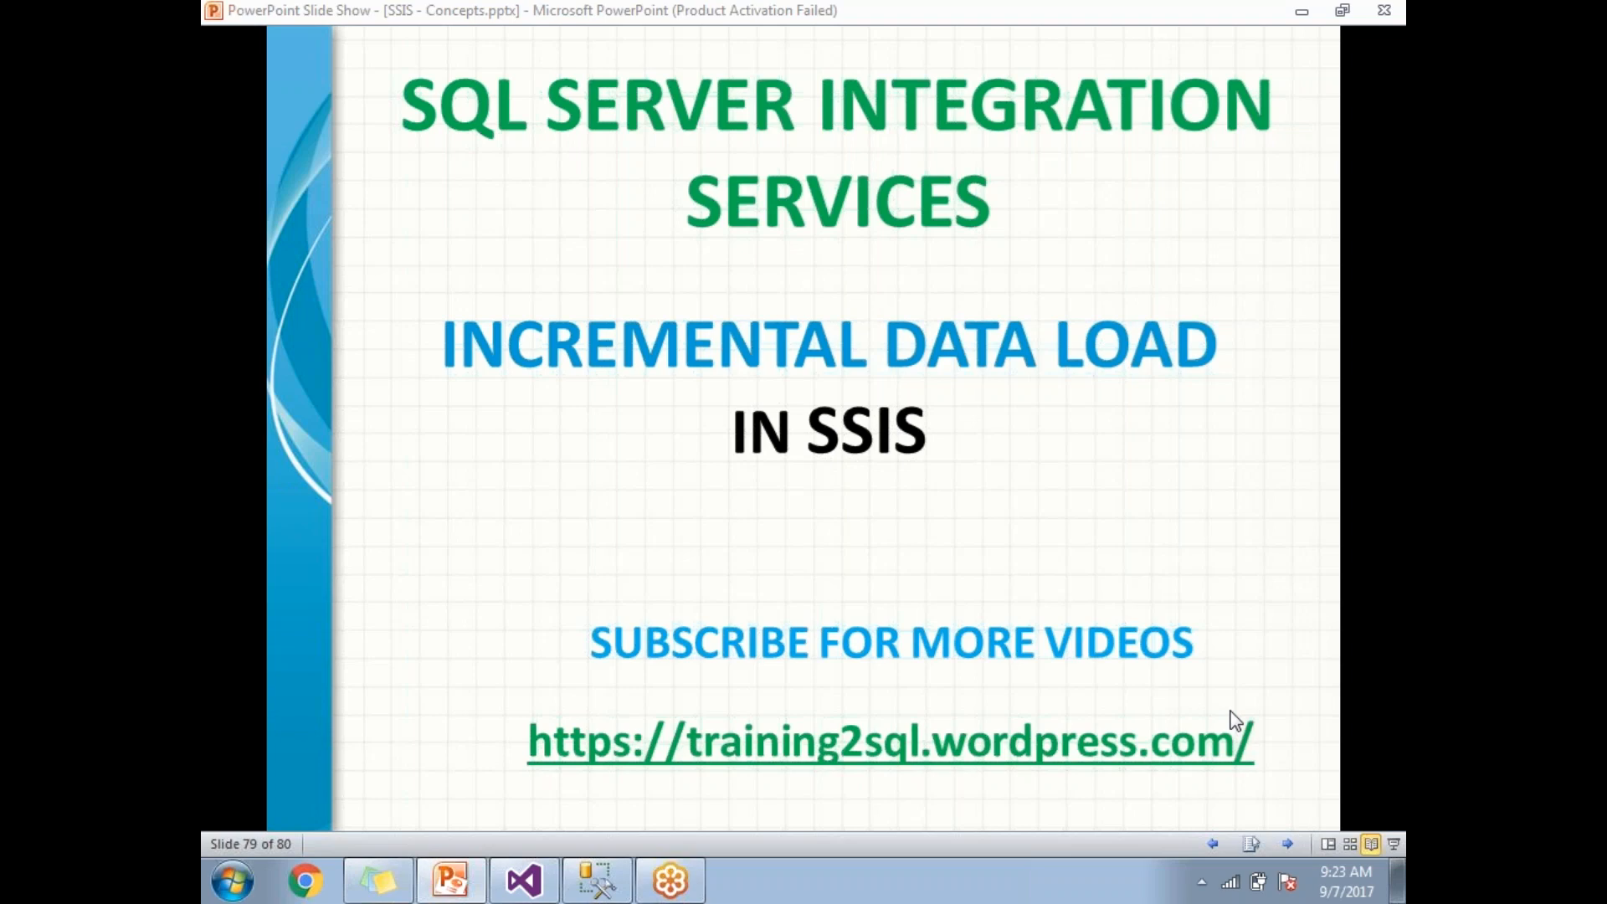
mouse_move(614, 705)
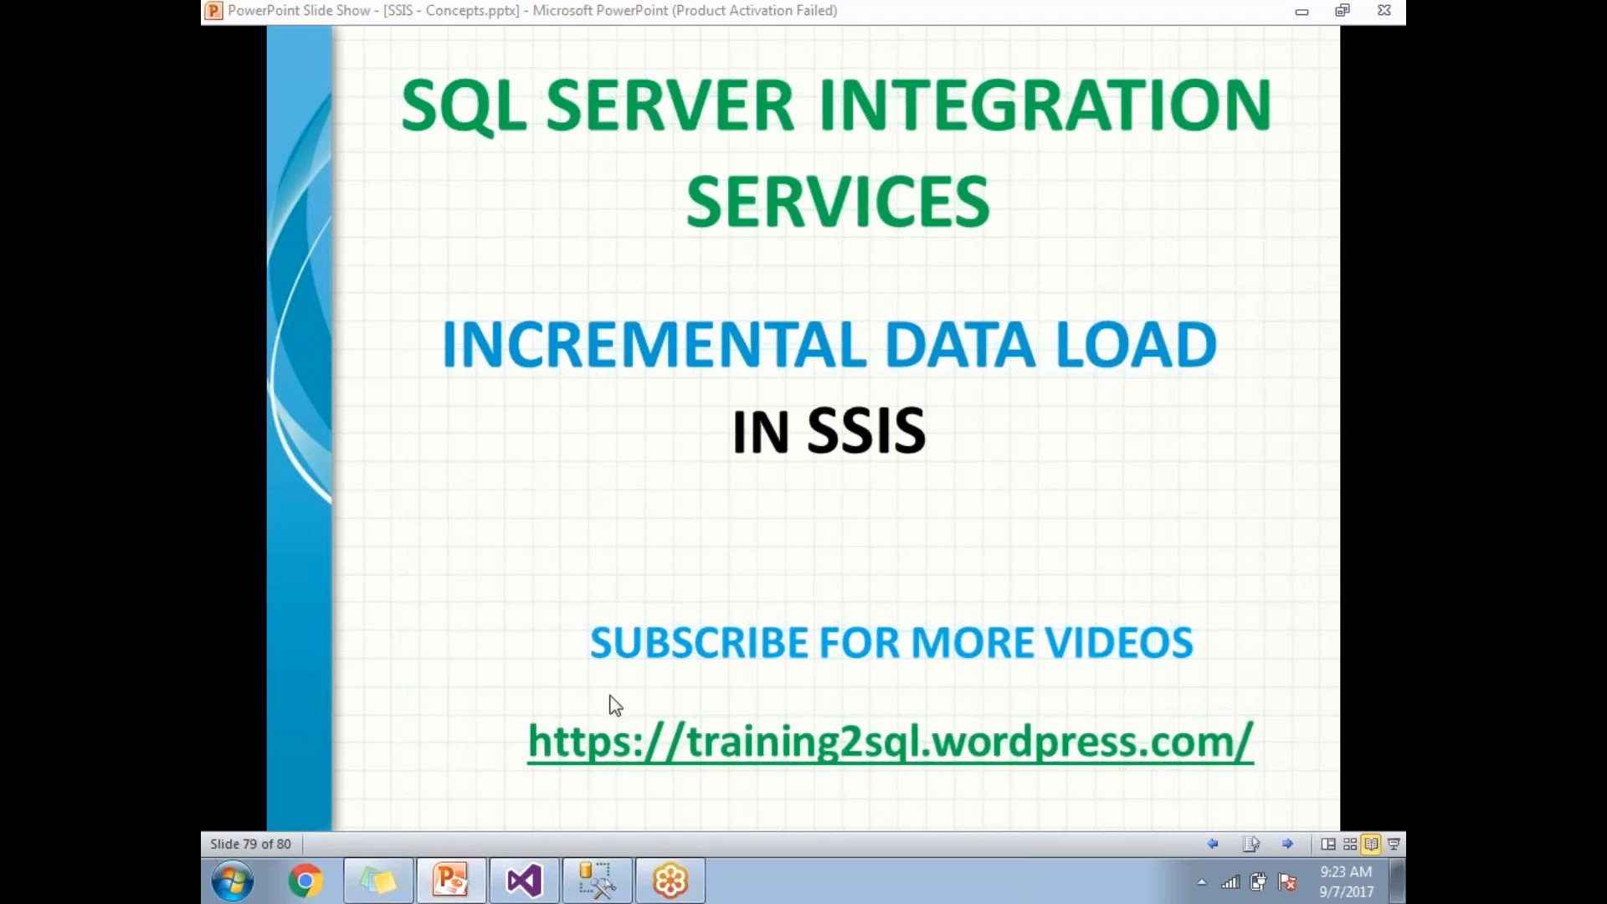
mouse_move(596, 879)
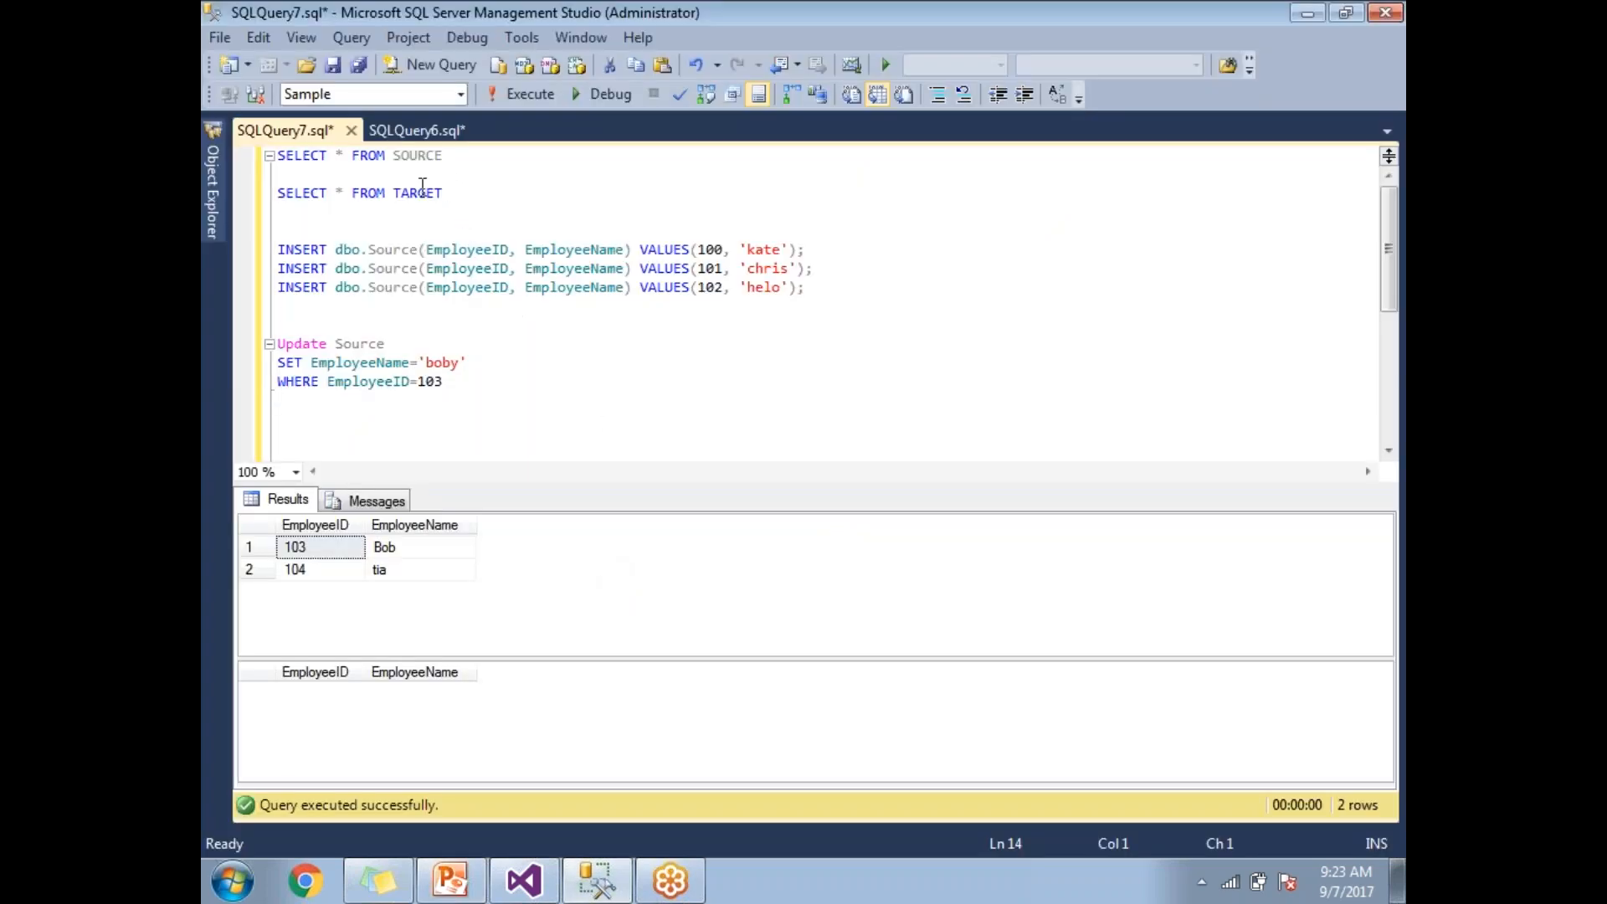
click(420, 154)
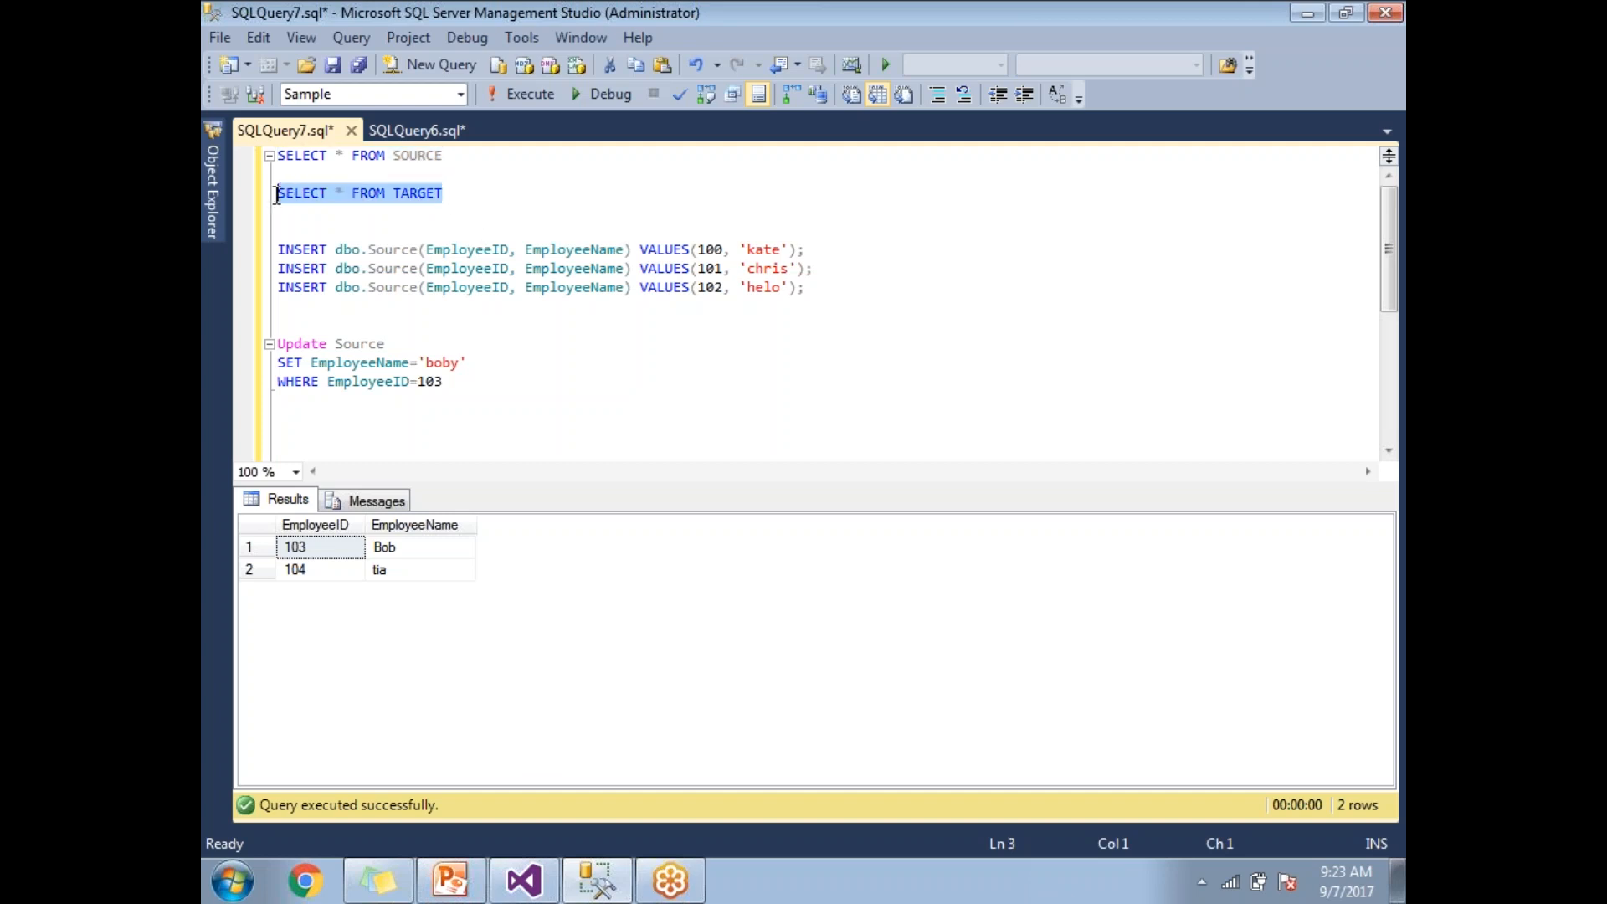
click(531, 94)
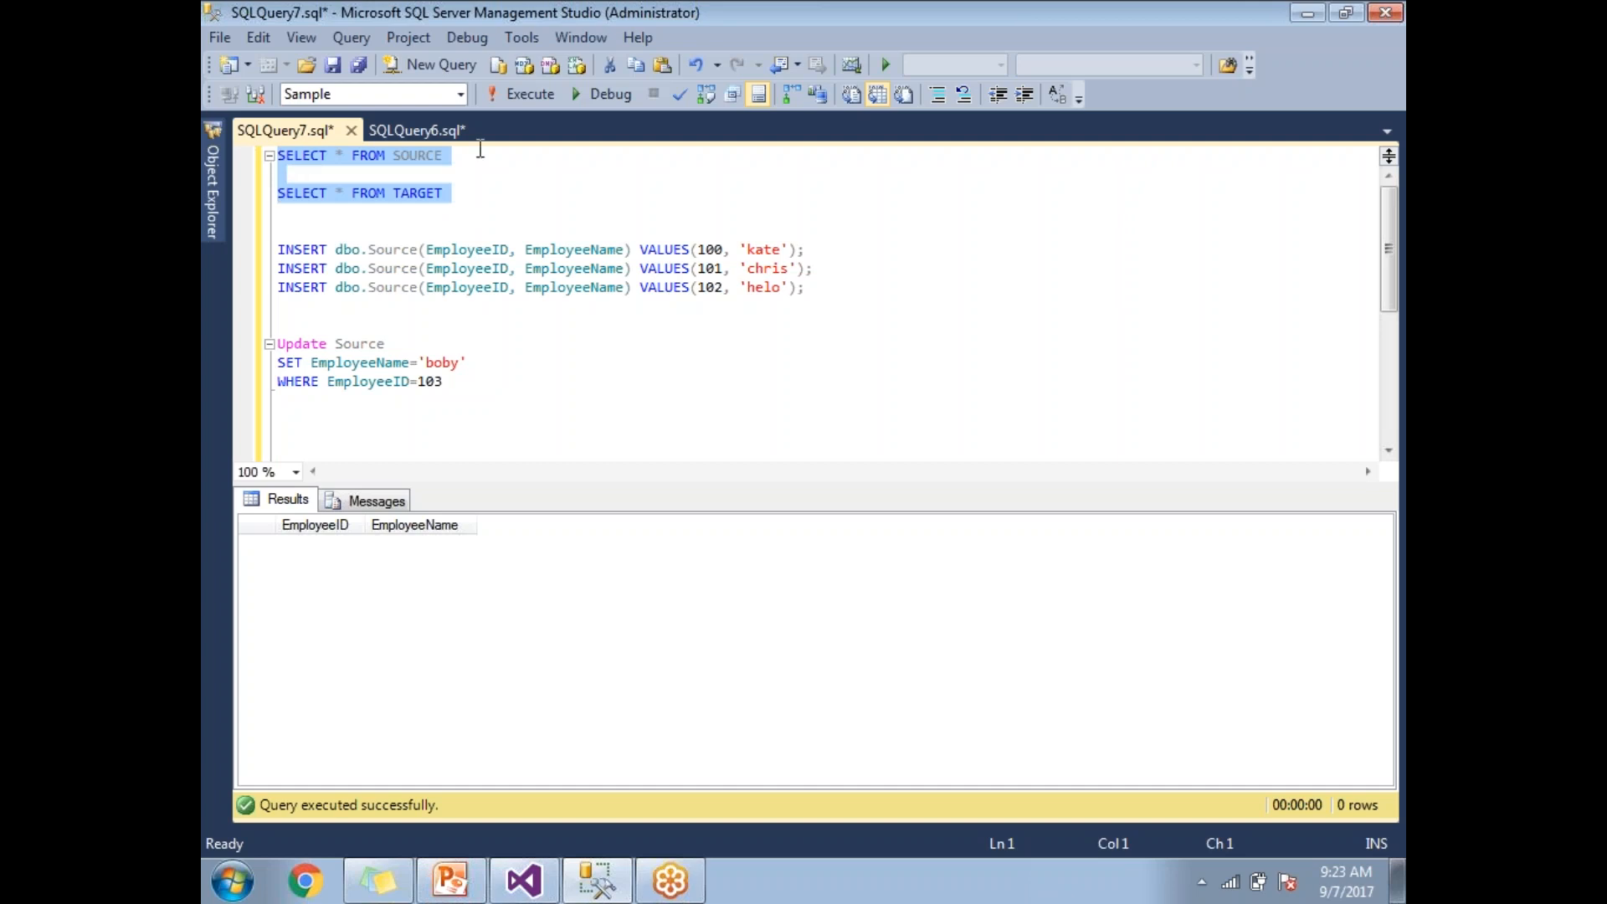
click(531, 94)
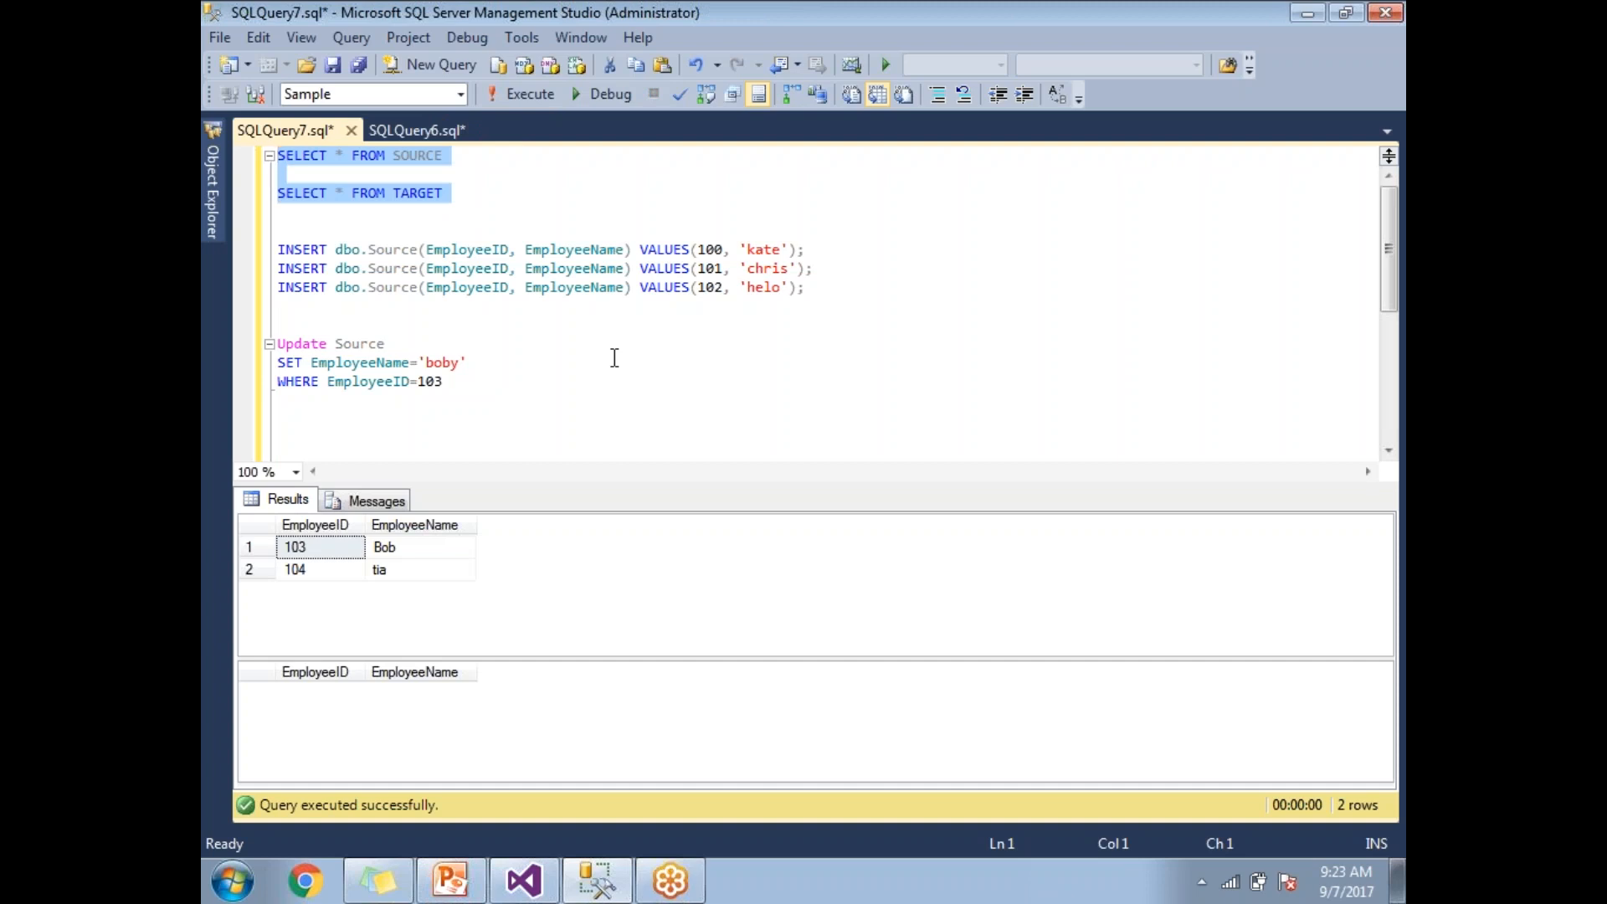
click(443, 382)
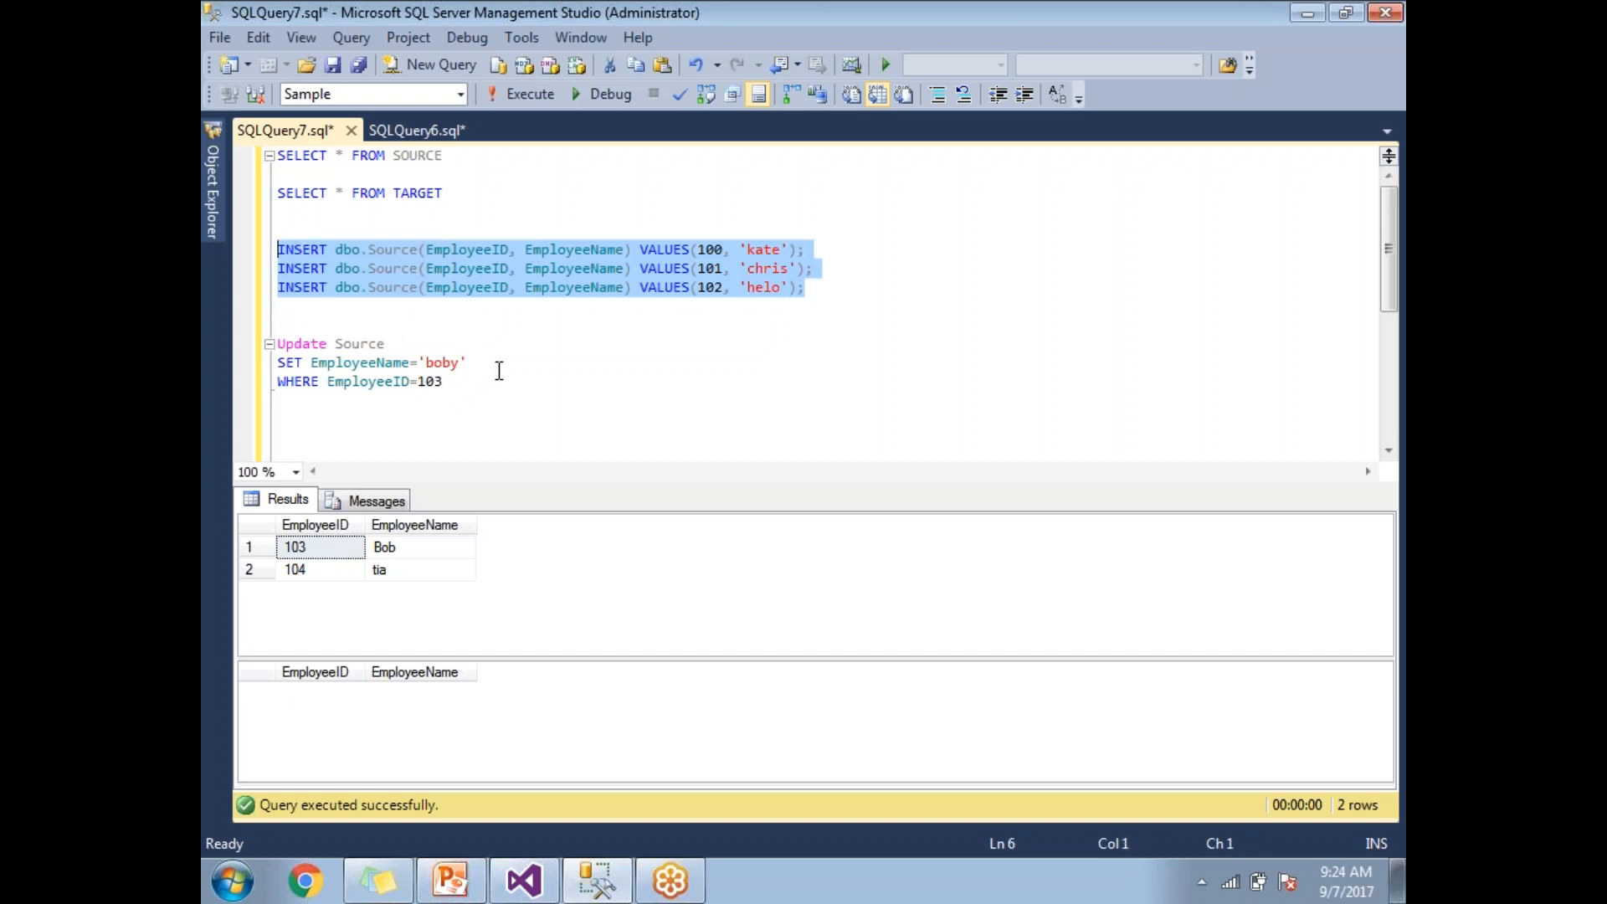
click(442, 382)
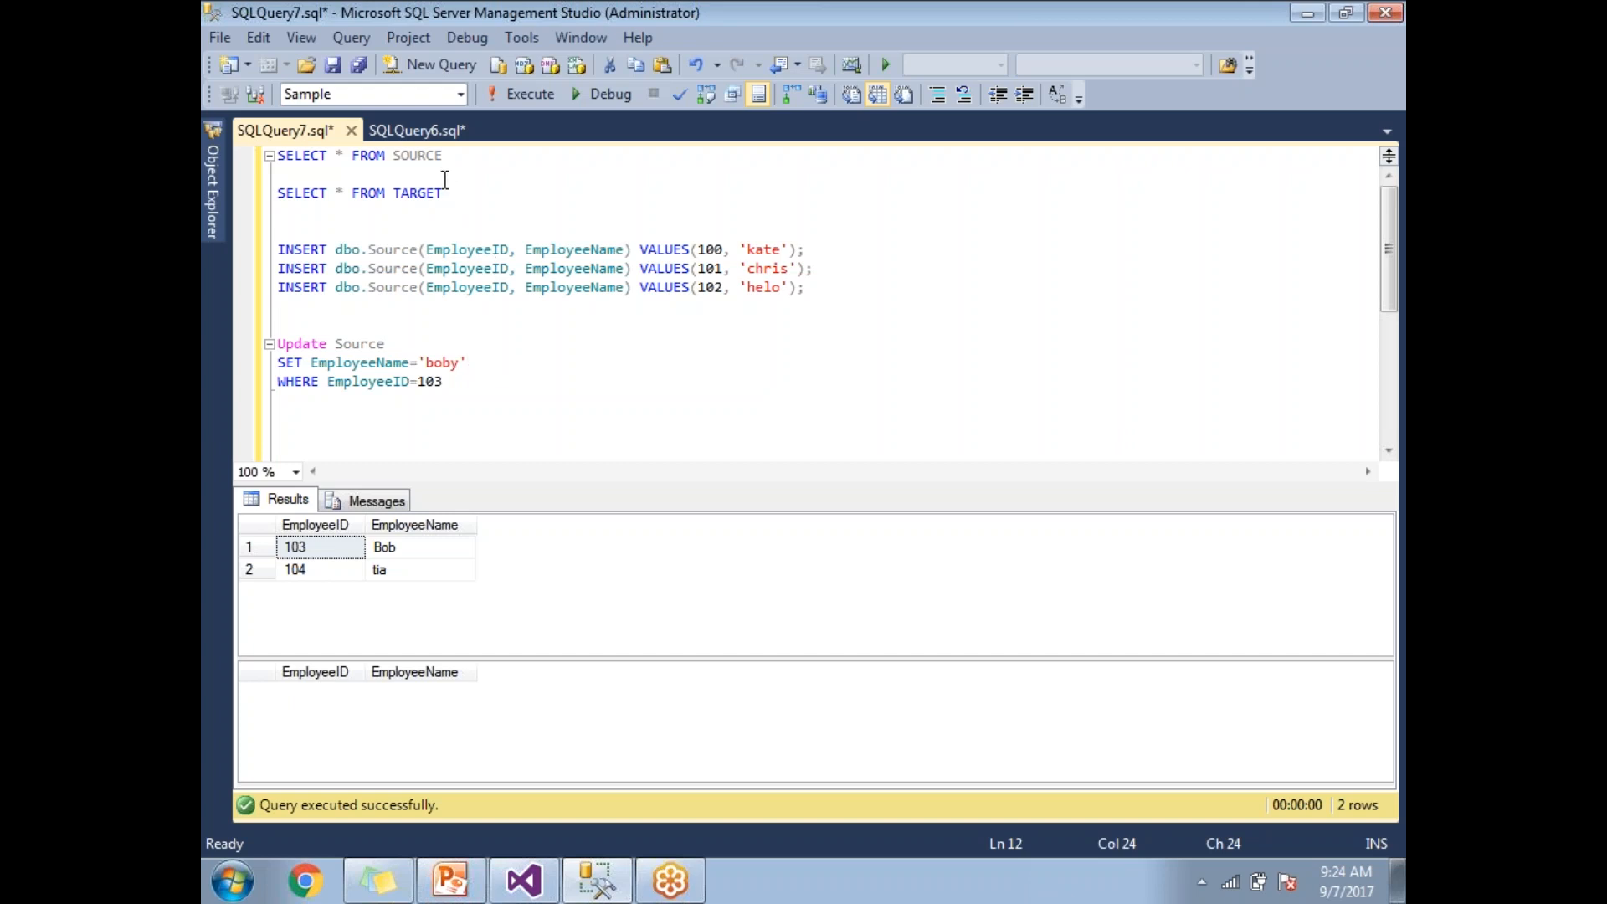
mouse_move(417, 131)
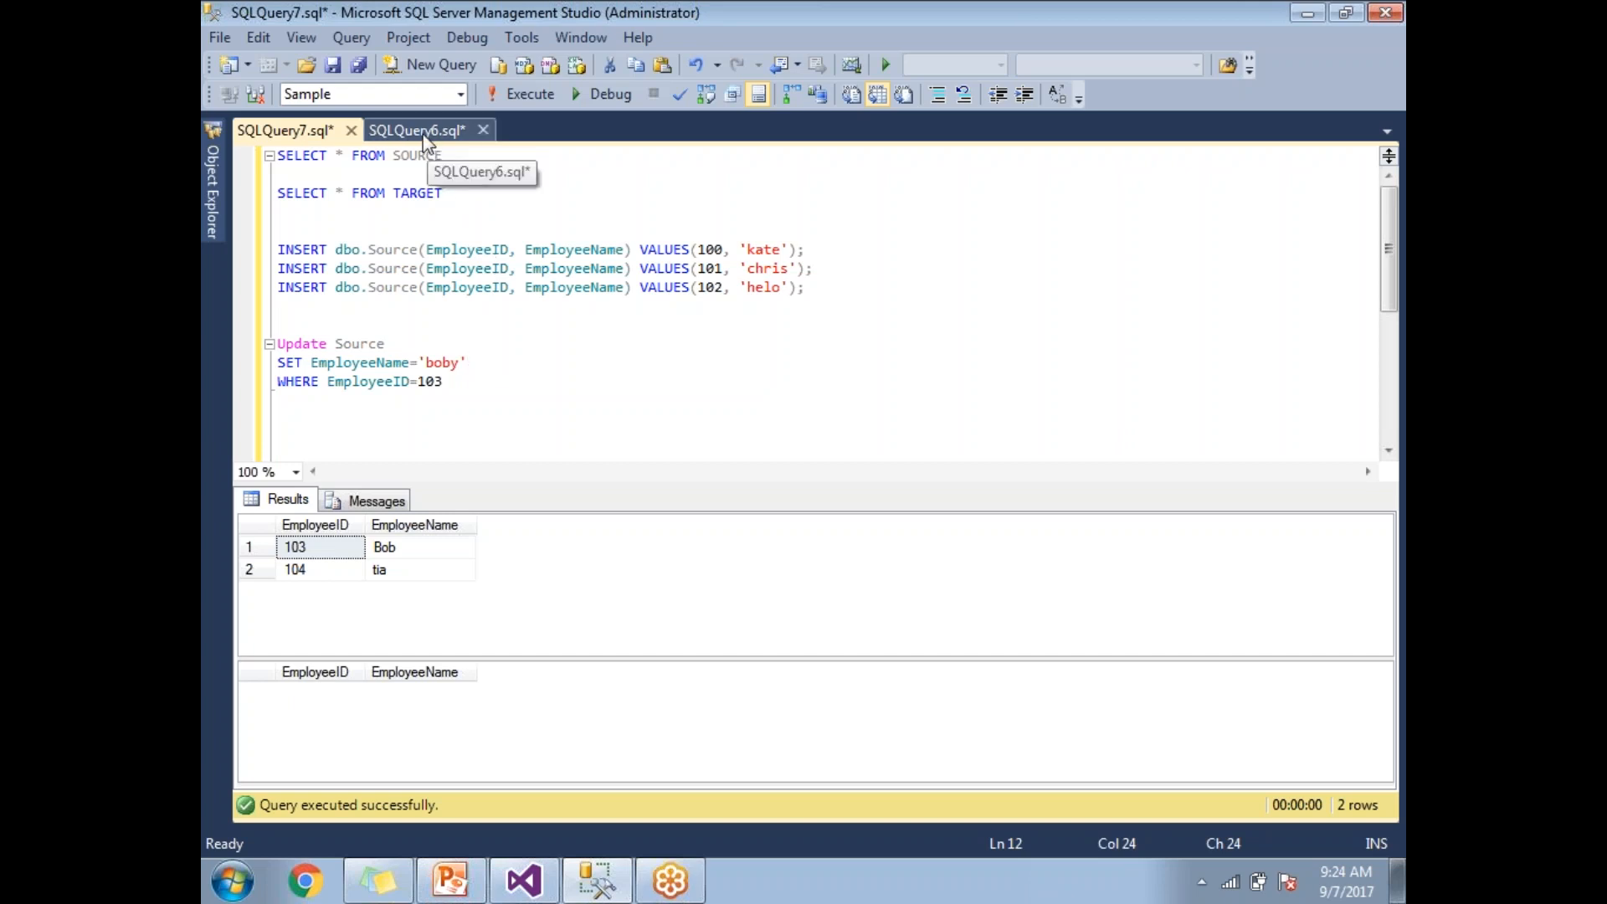
Review the LOAD_TARGET script's MERGE join on EmployeeID and its WHEN MATCHED update and WHEN NOT MATCHED insert branches.
click(417, 130)
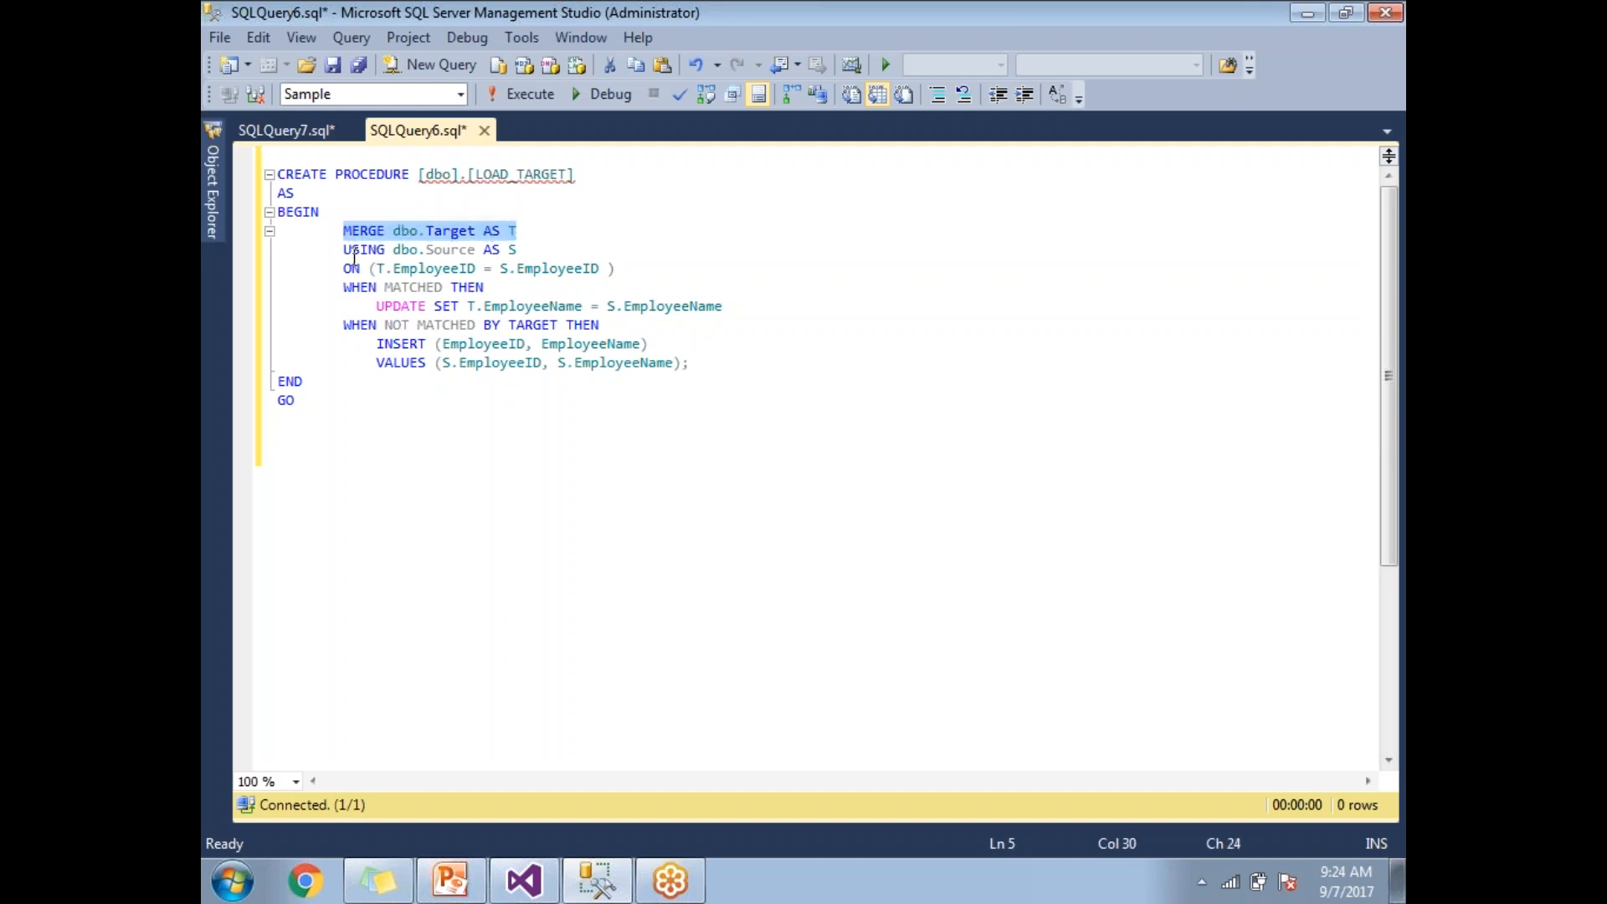
click(348, 268)
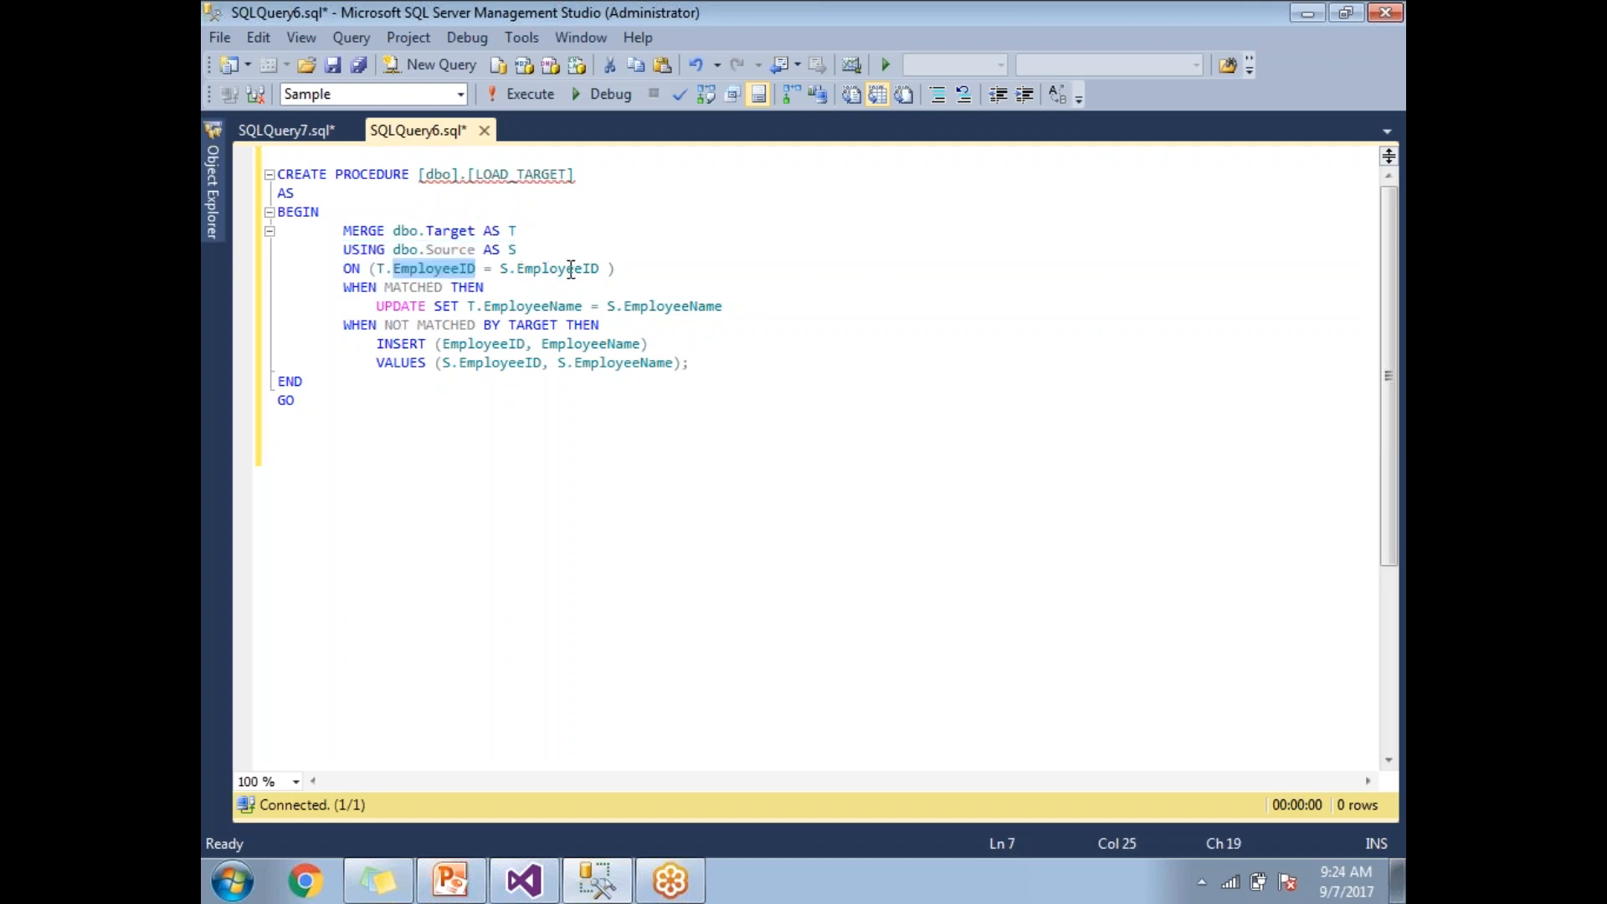
double_click(556, 268)
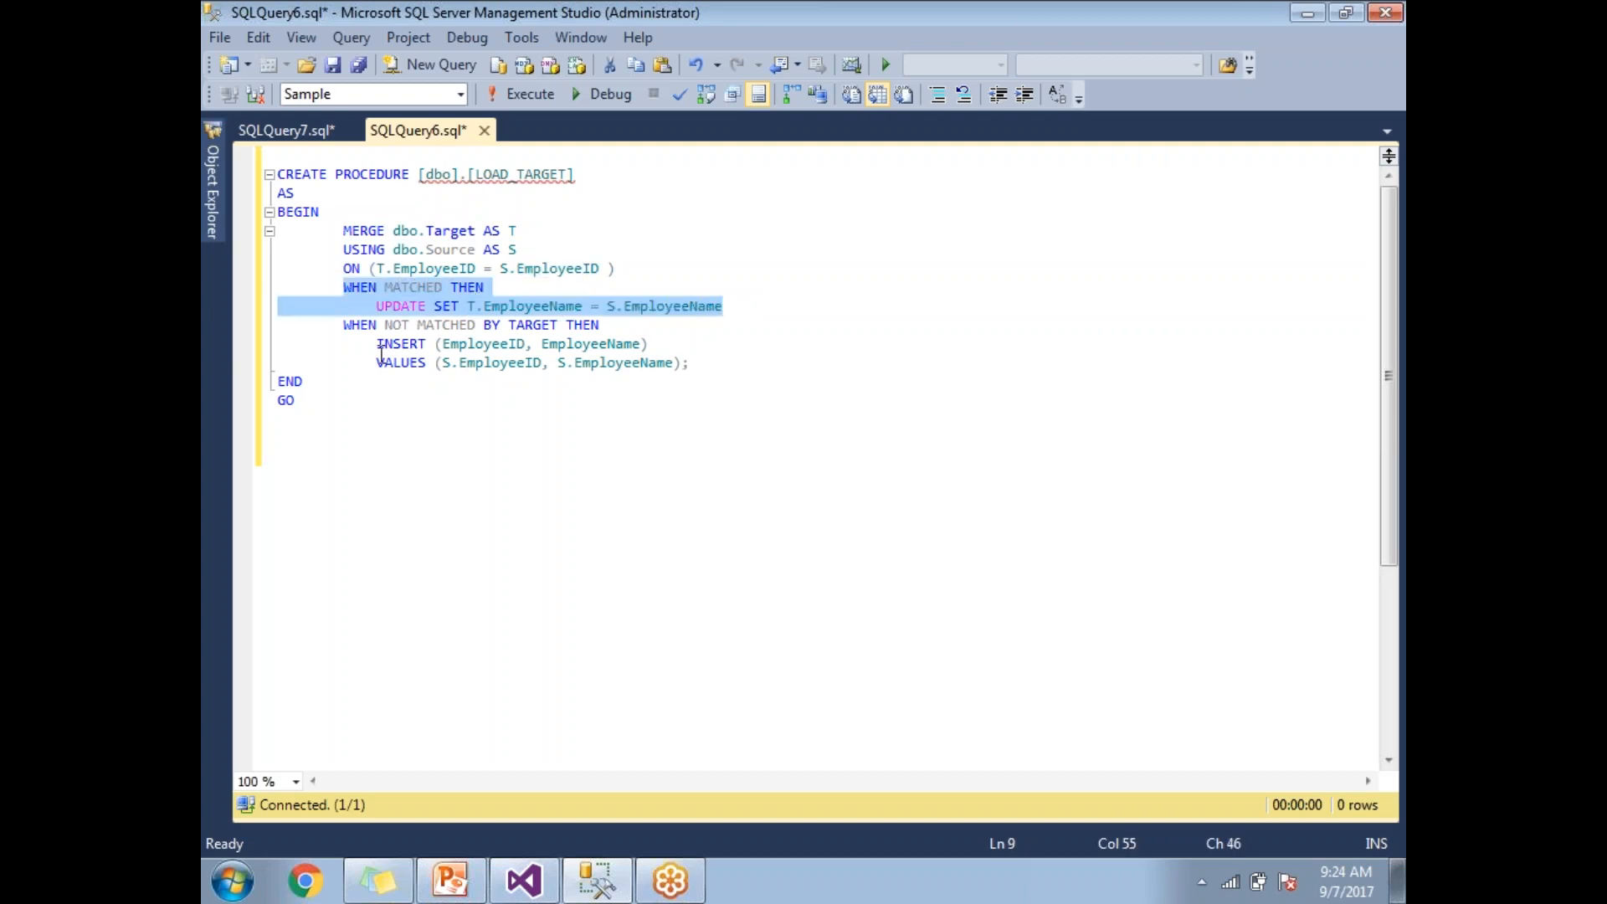
click(534, 344)
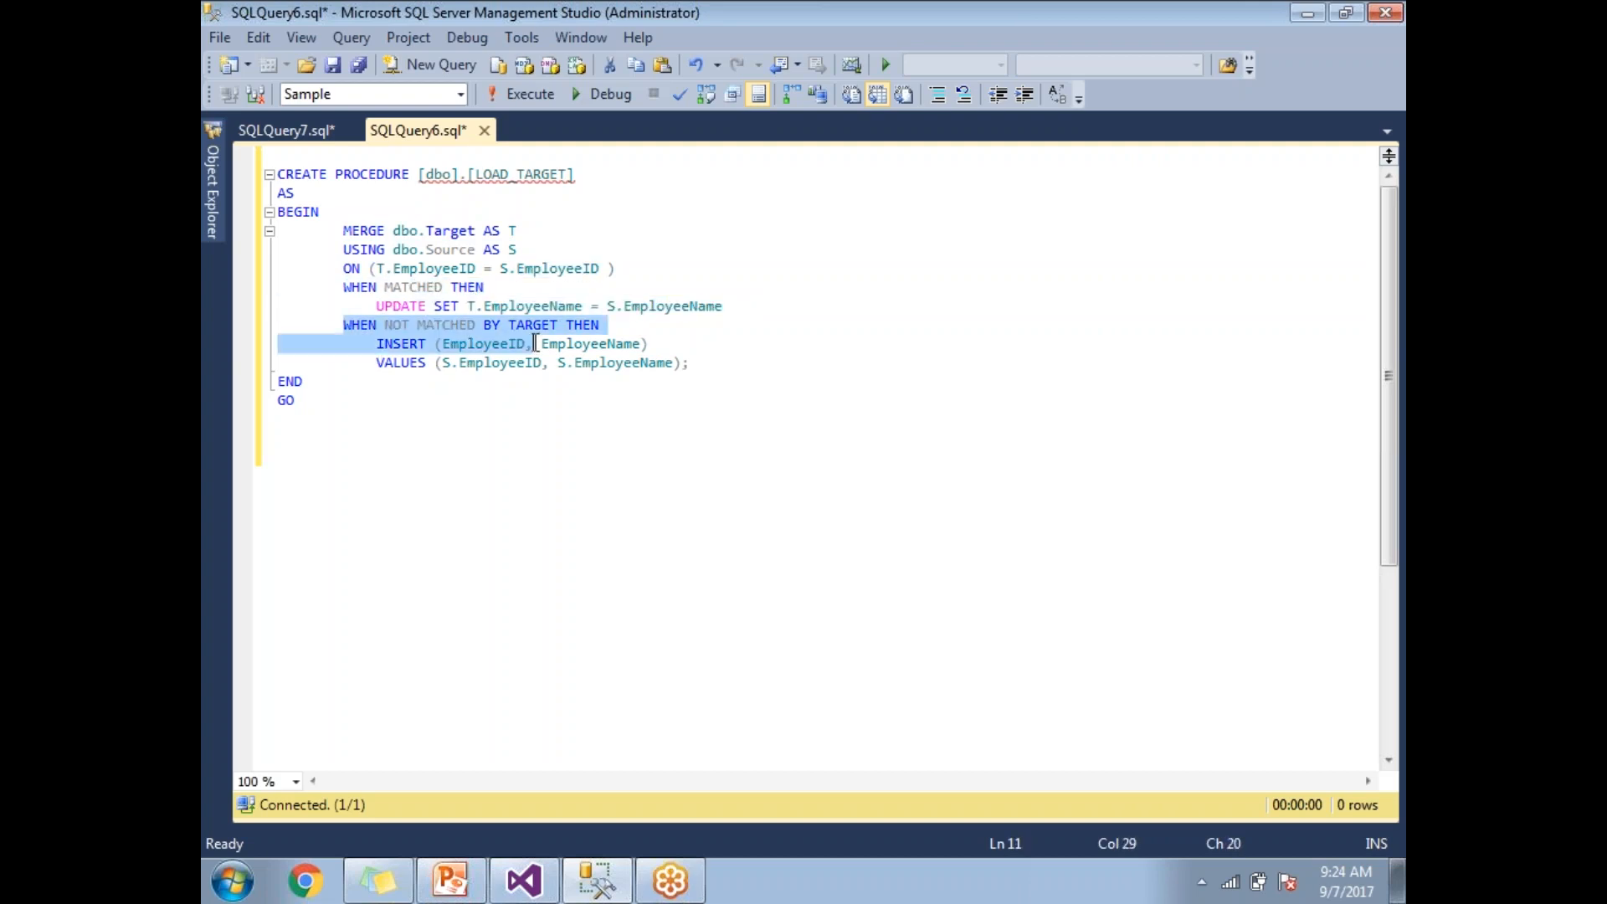
click(696, 362)
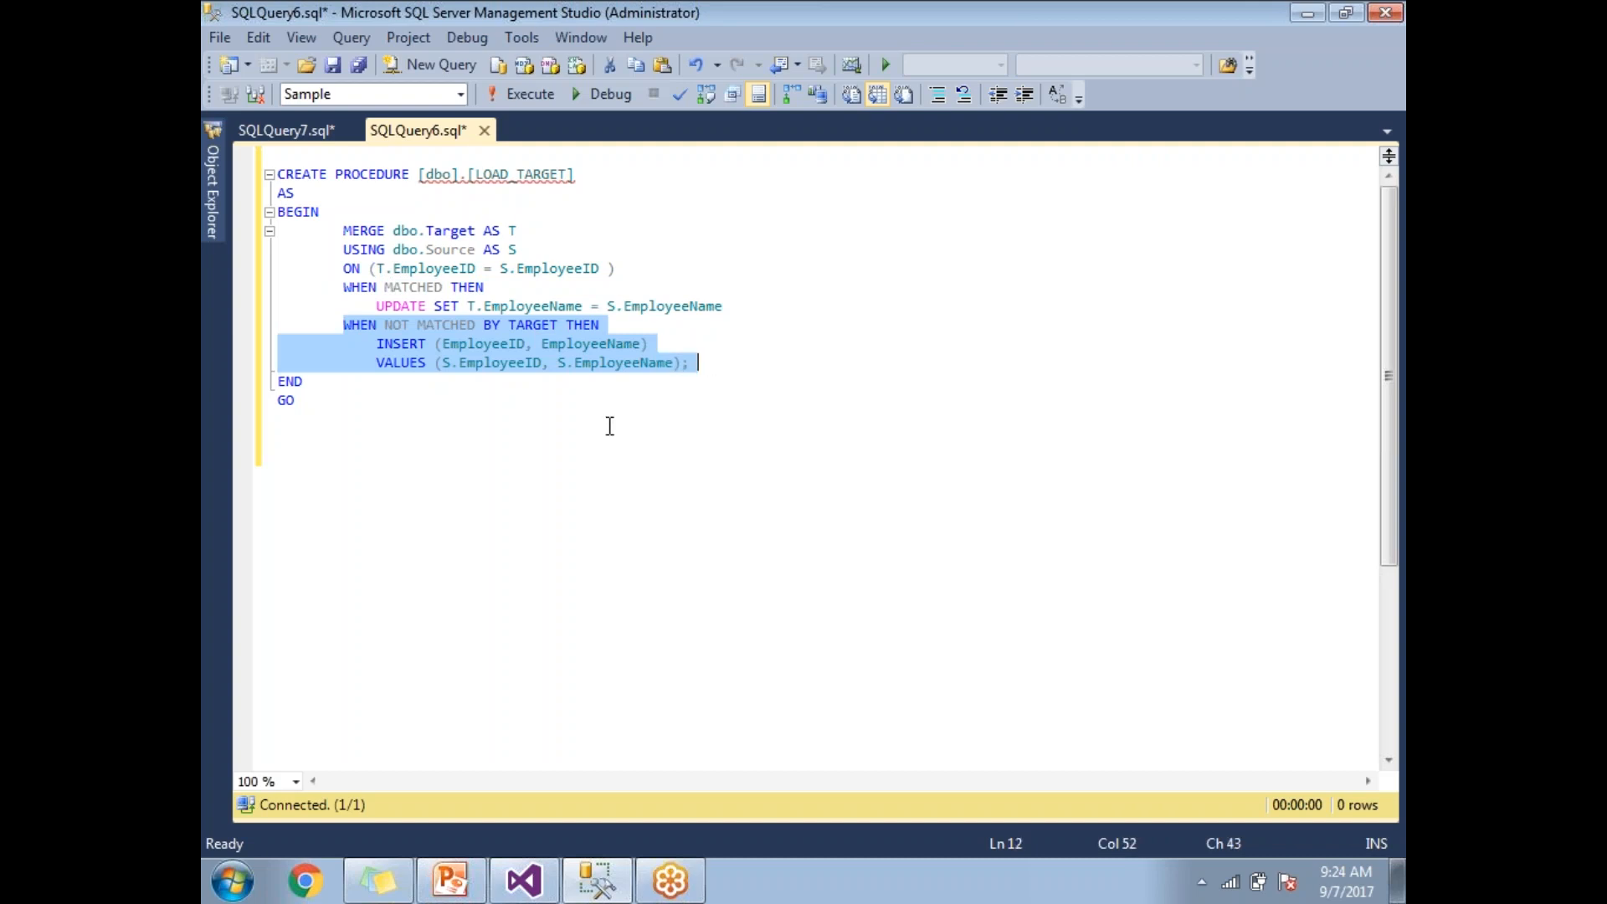
click(604, 449)
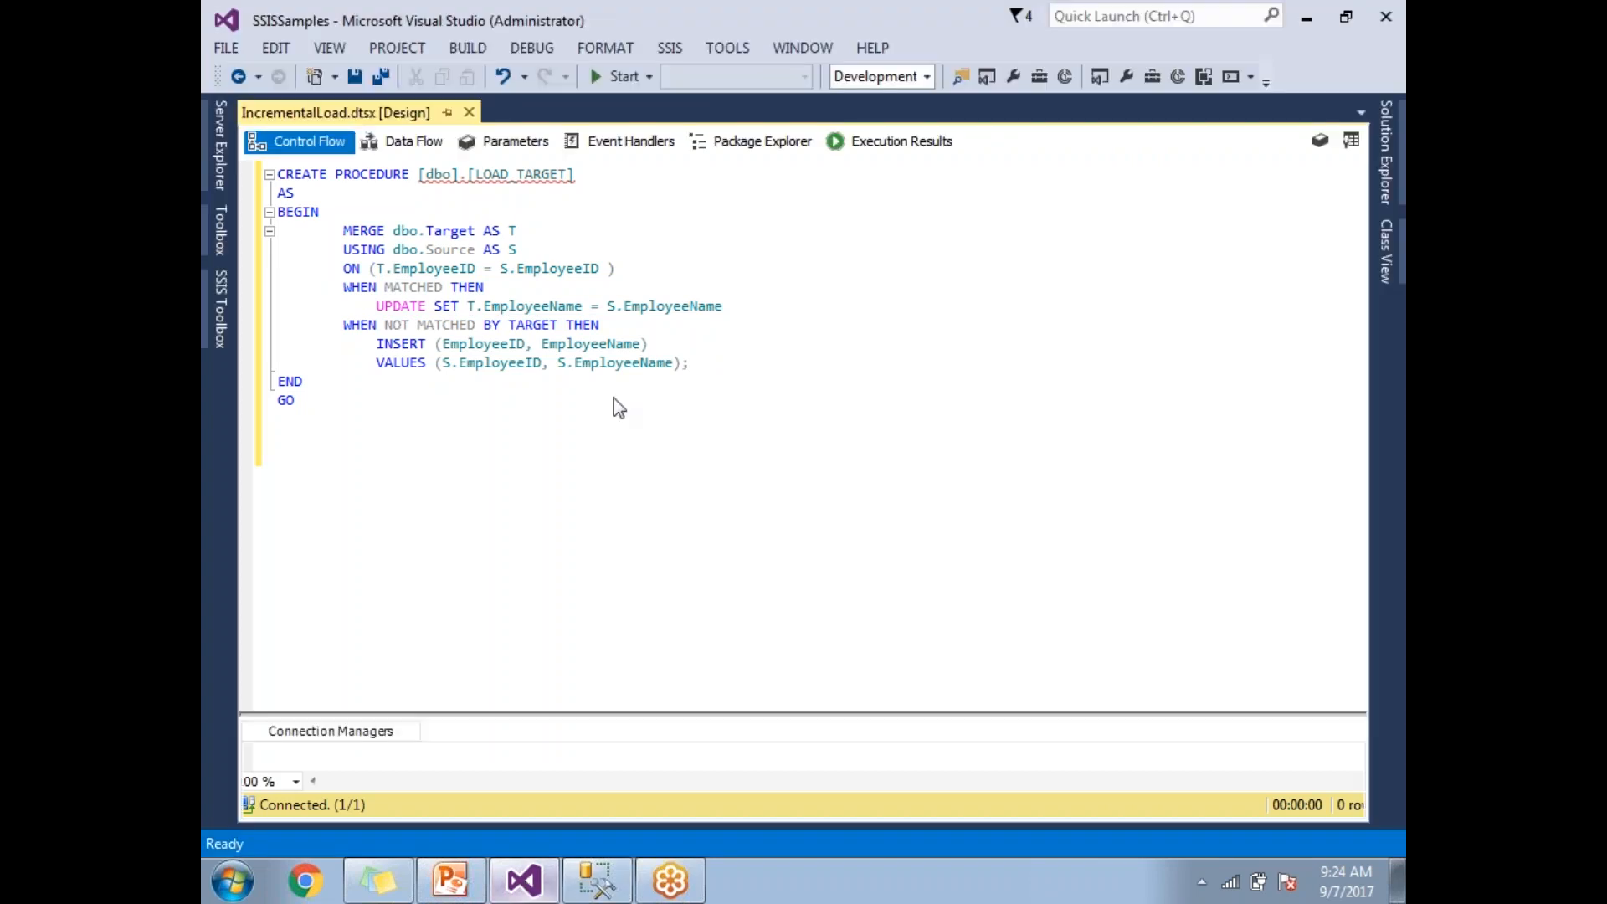
Set the Execute SQL Task's connection to .\sql2012.Sample.
click(308, 140)
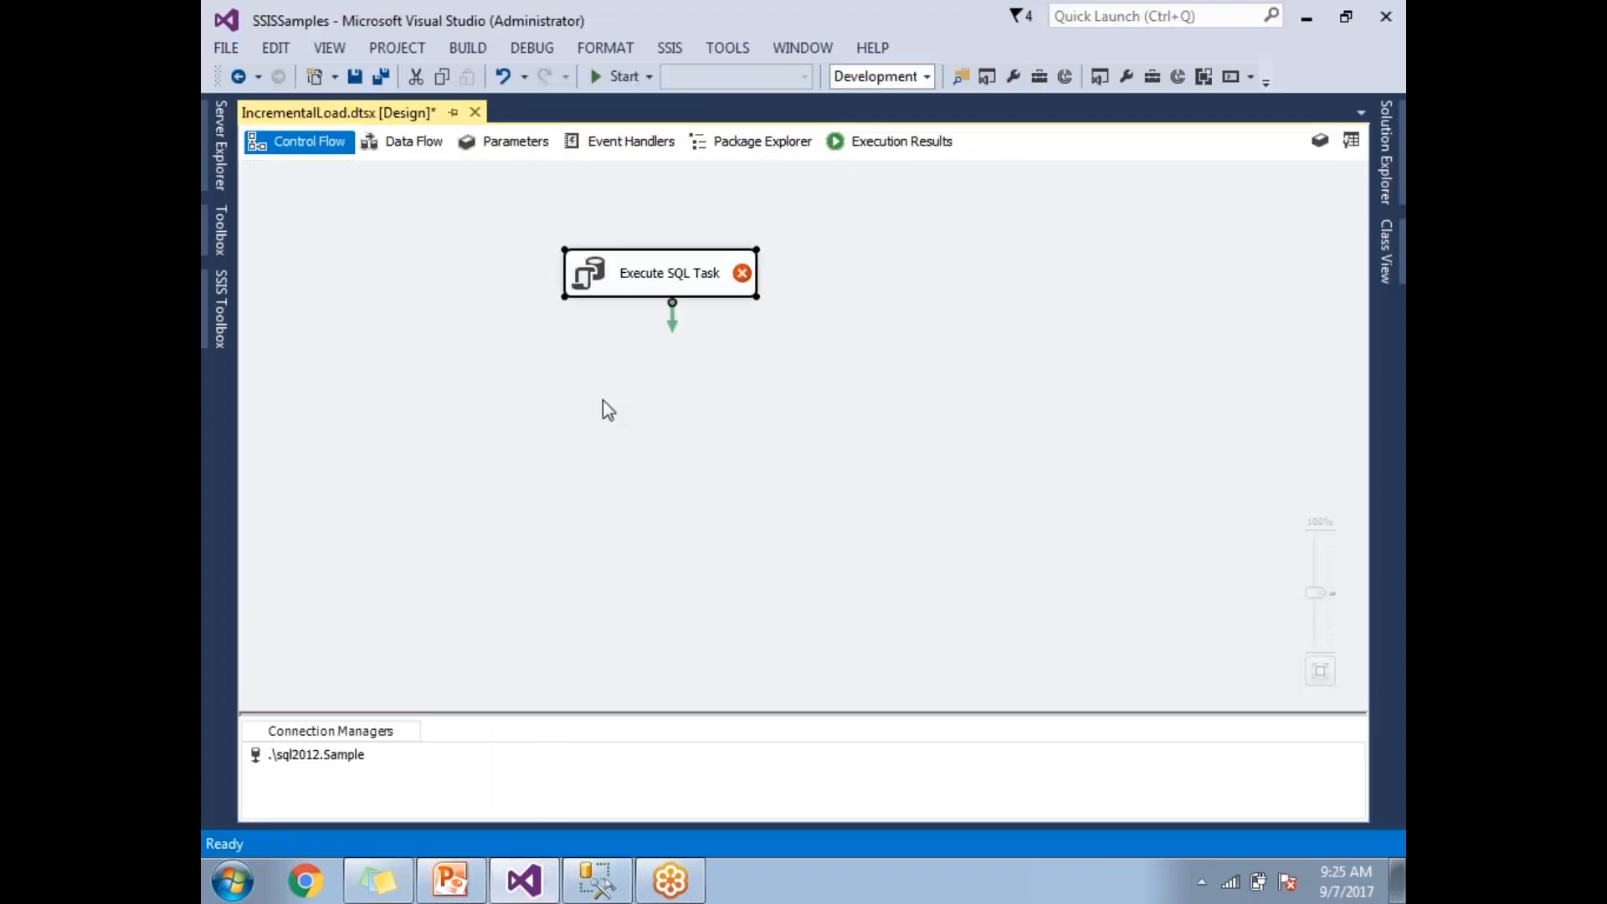
double_click(668, 273)
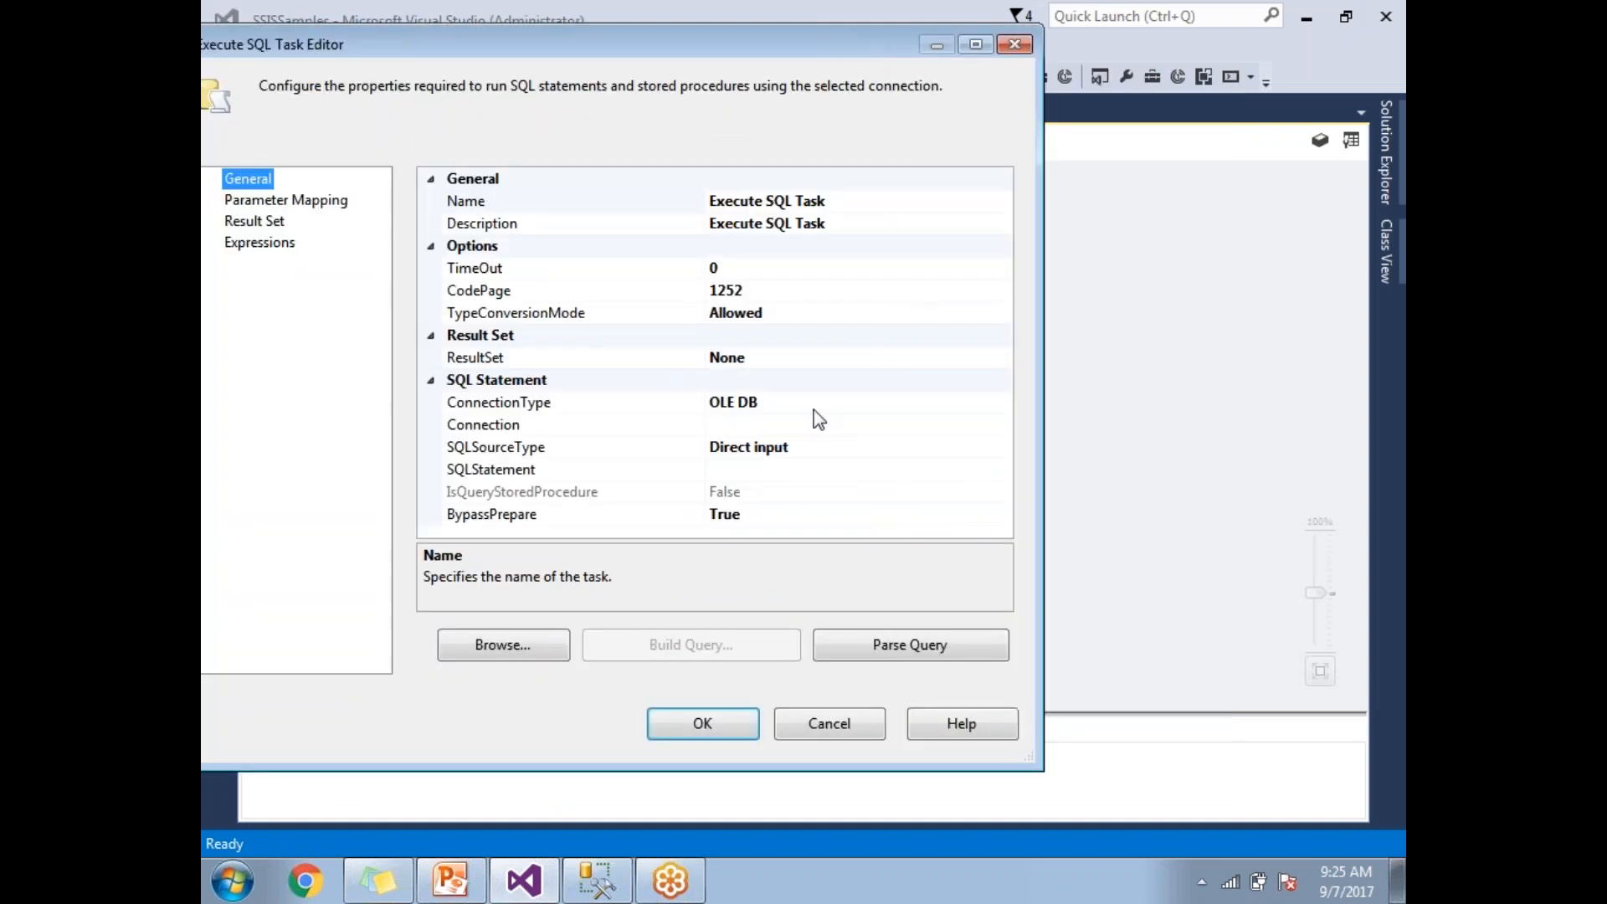
click(1001, 424)
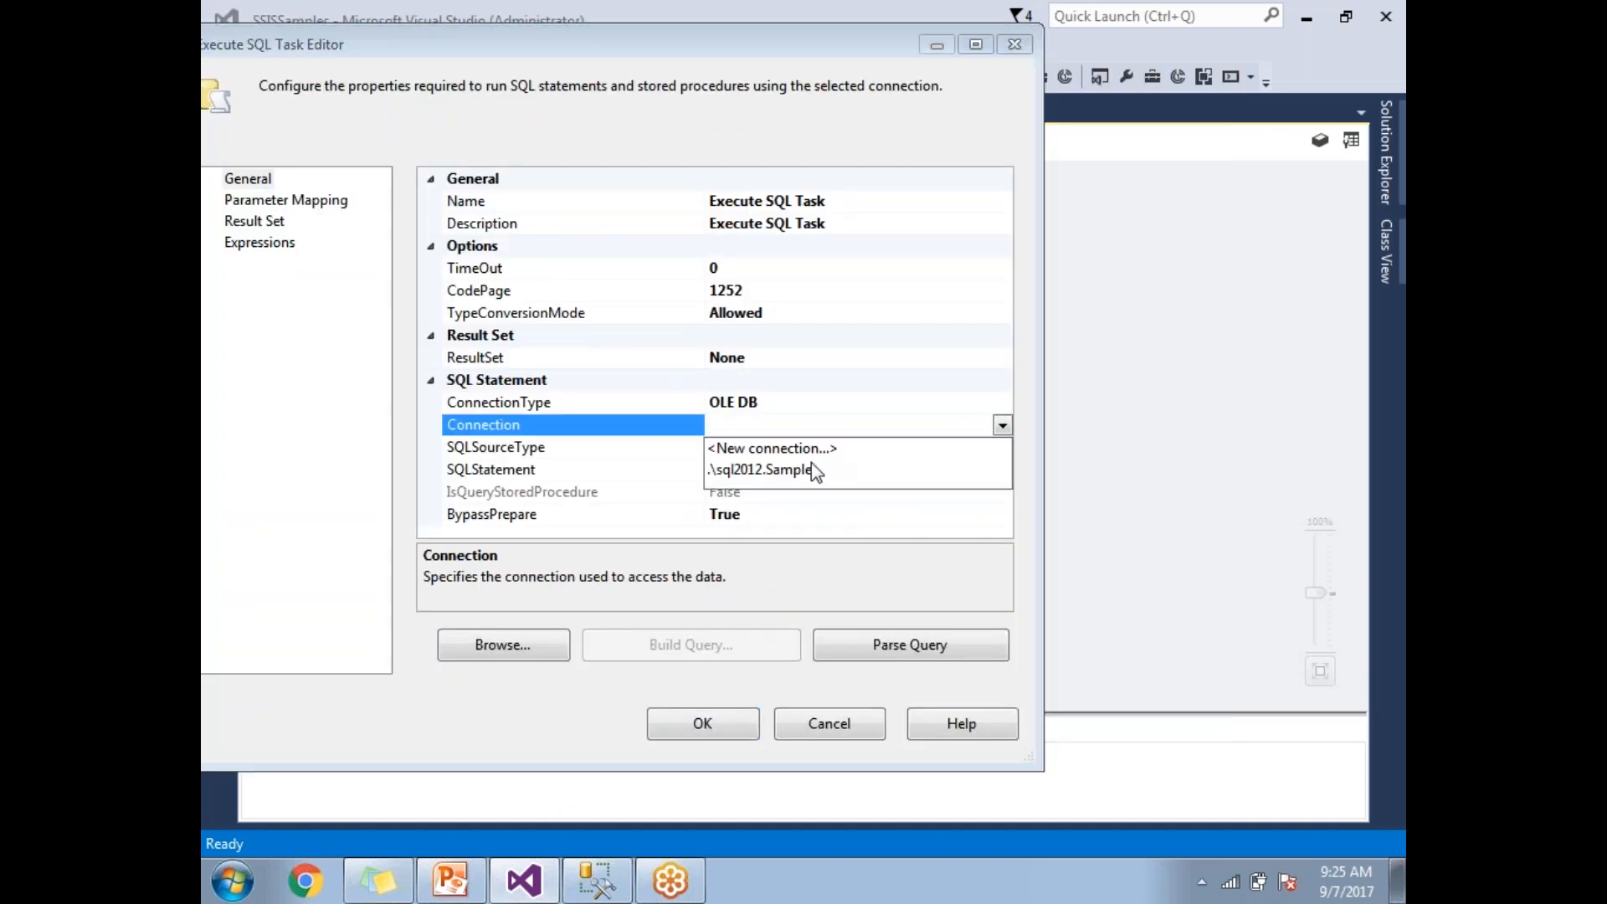
click(762, 469)
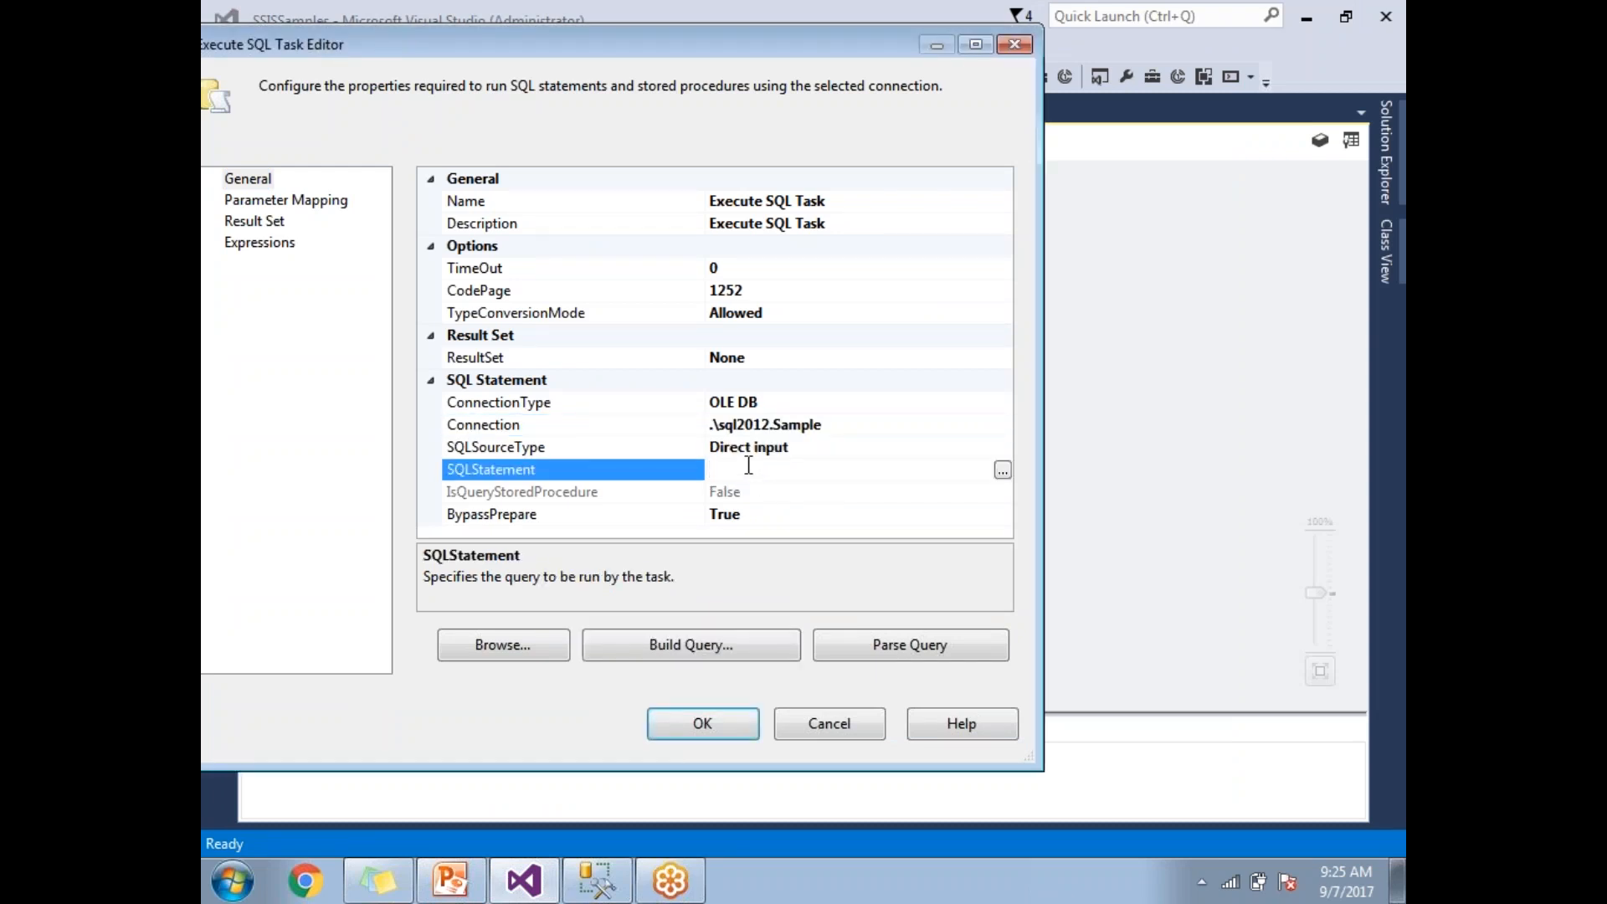
Enter Exec Load_Target as the task's SQL statement and confirm the settings.
text(Exec)
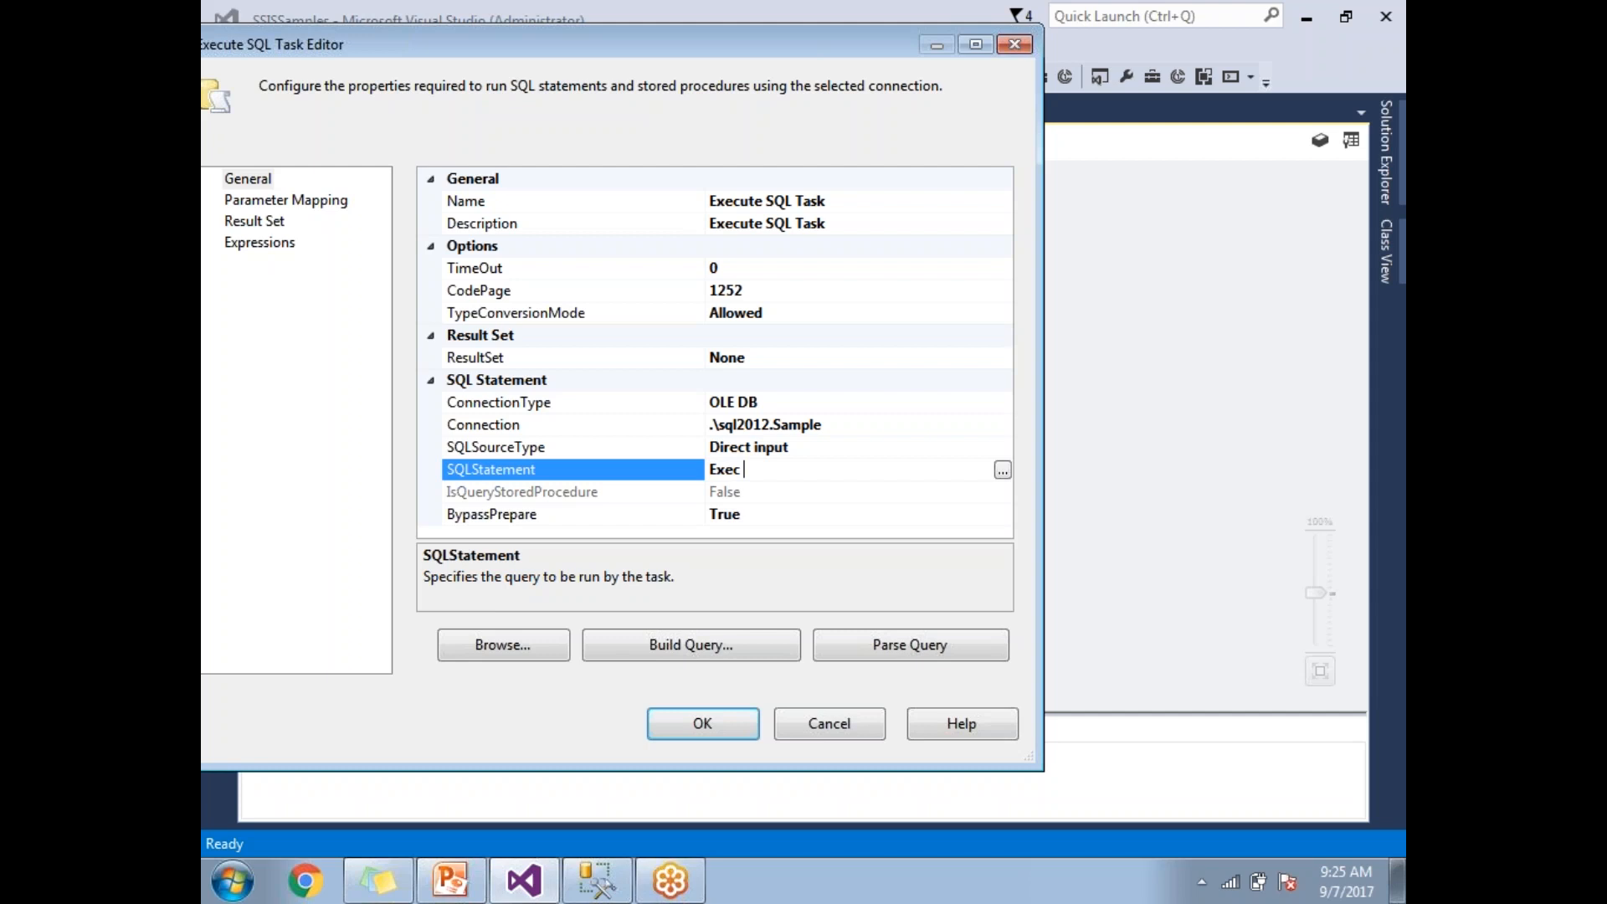
text(Load_)
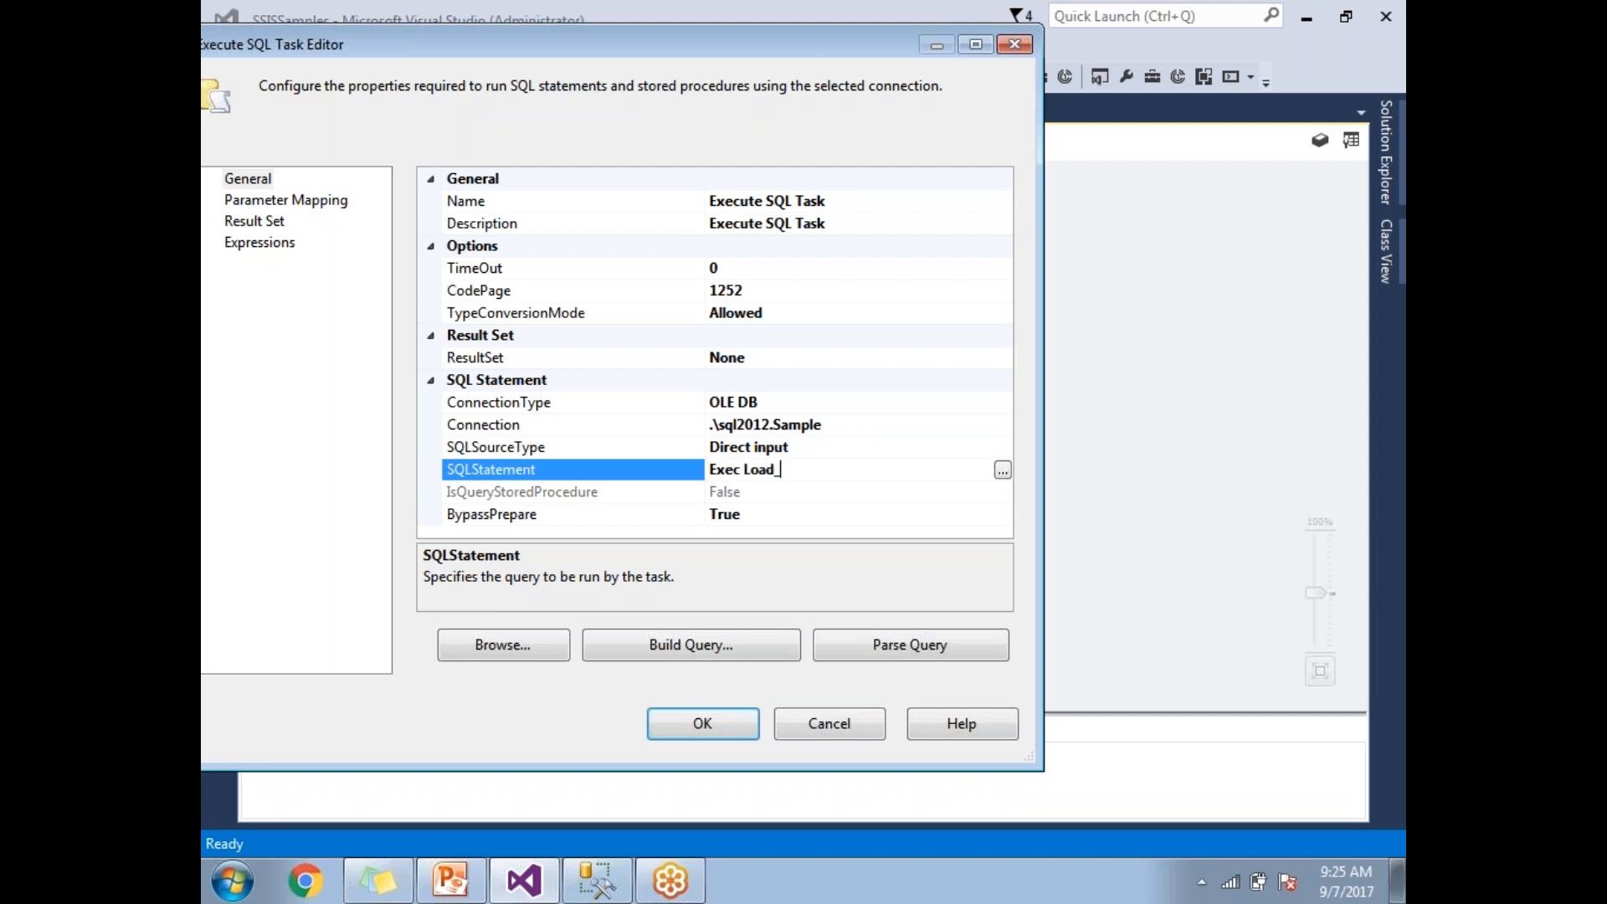
text(Target)
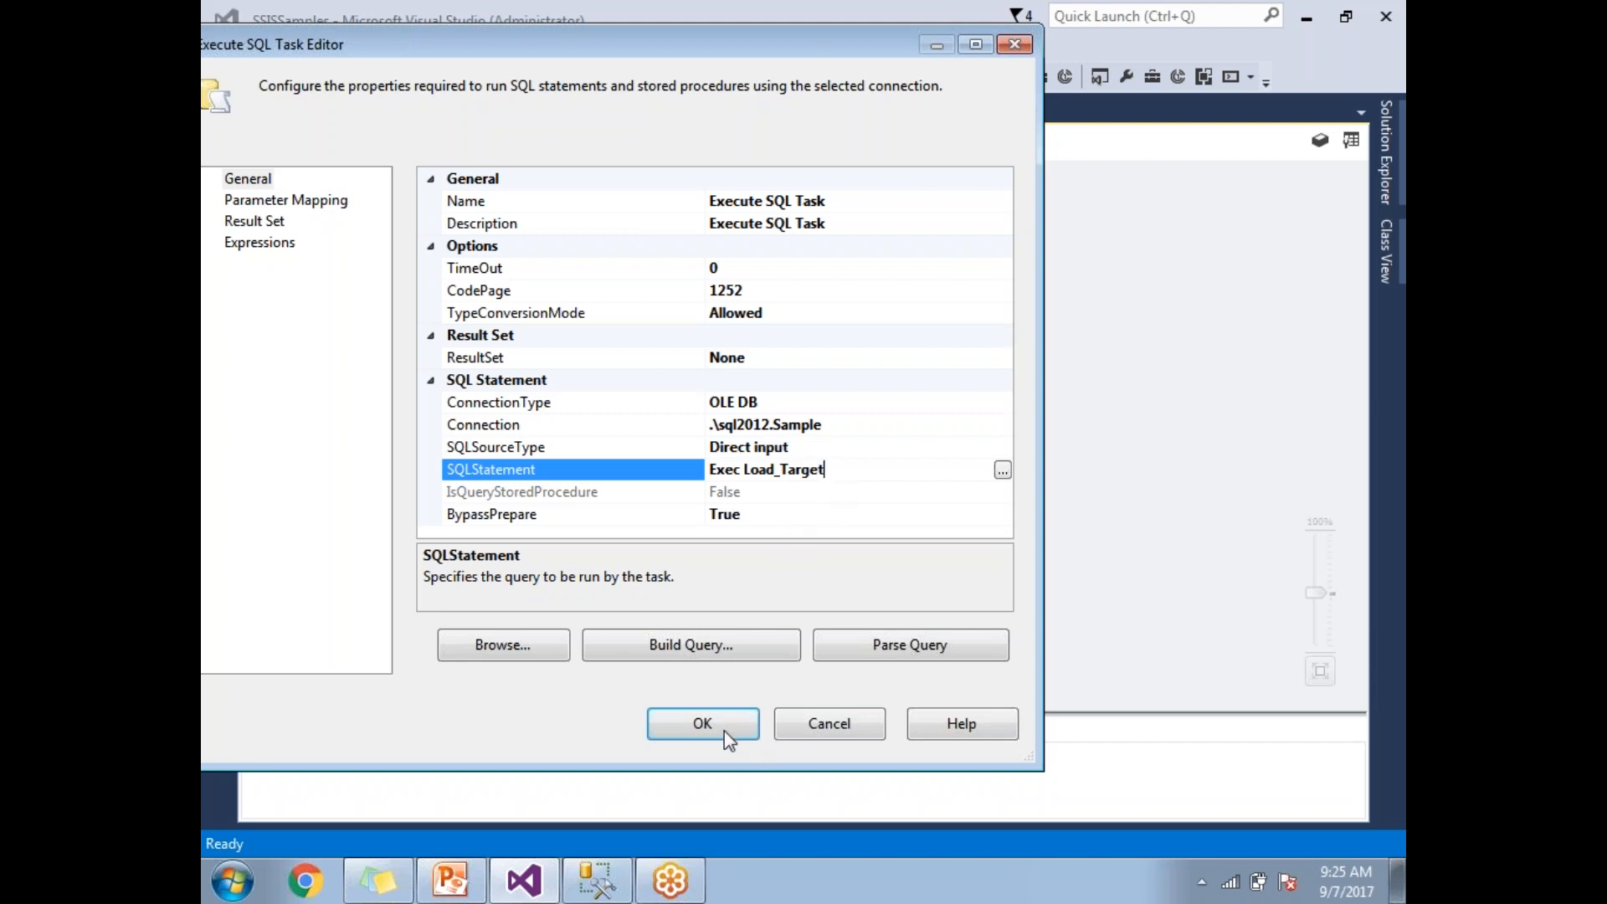
click(702, 723)
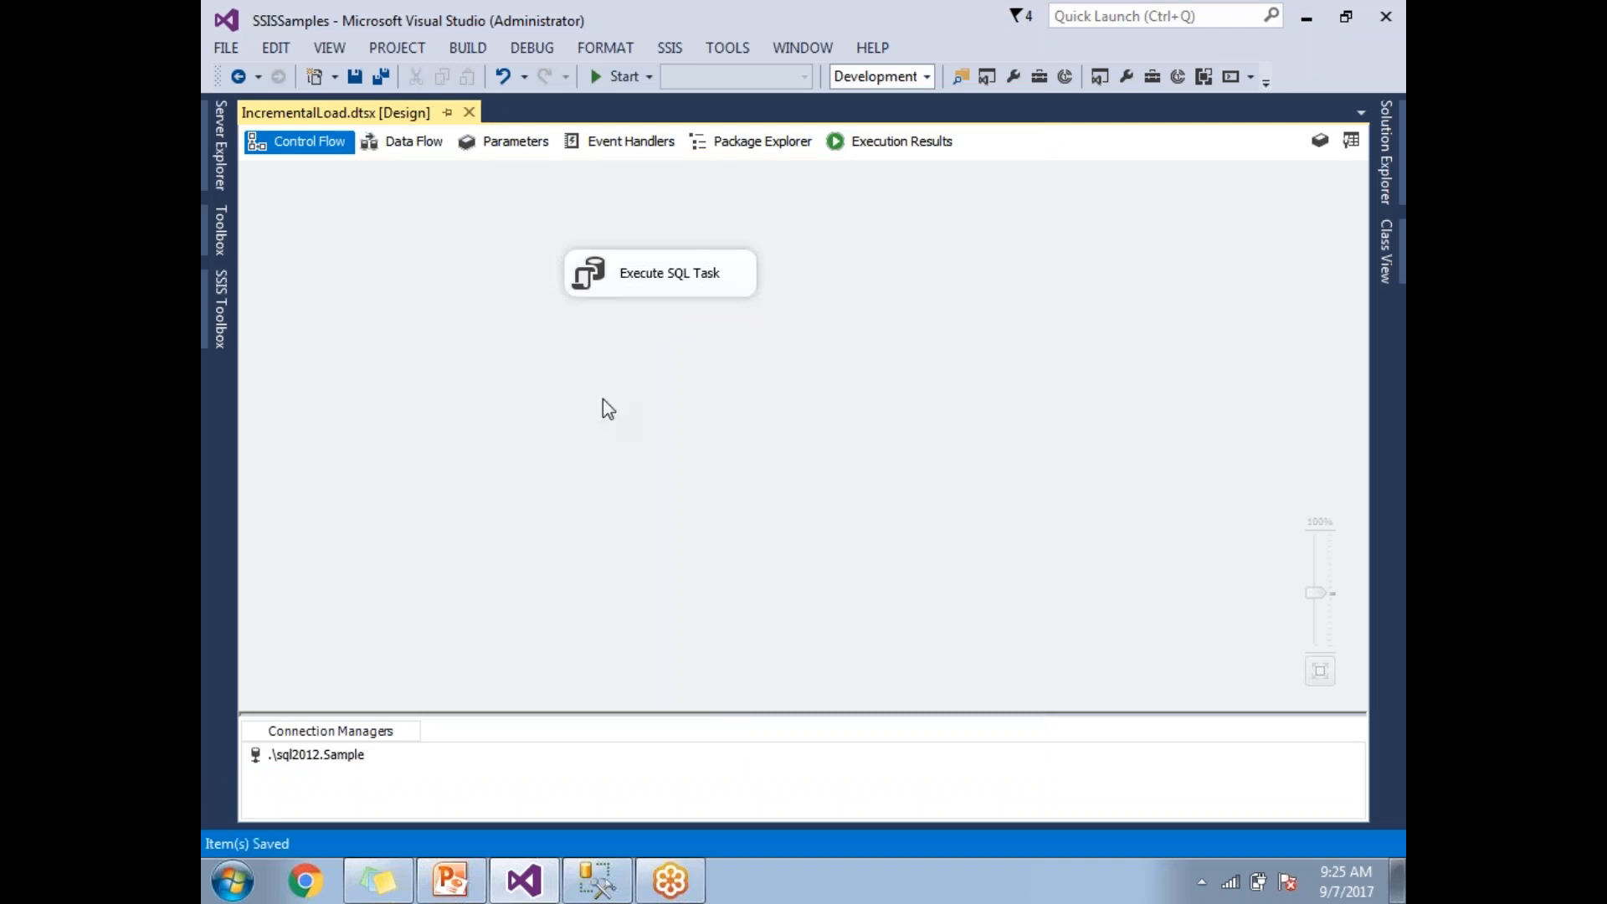
Run the IncrementalLoad package and switch to the SSMS query window.
click(620, 75)
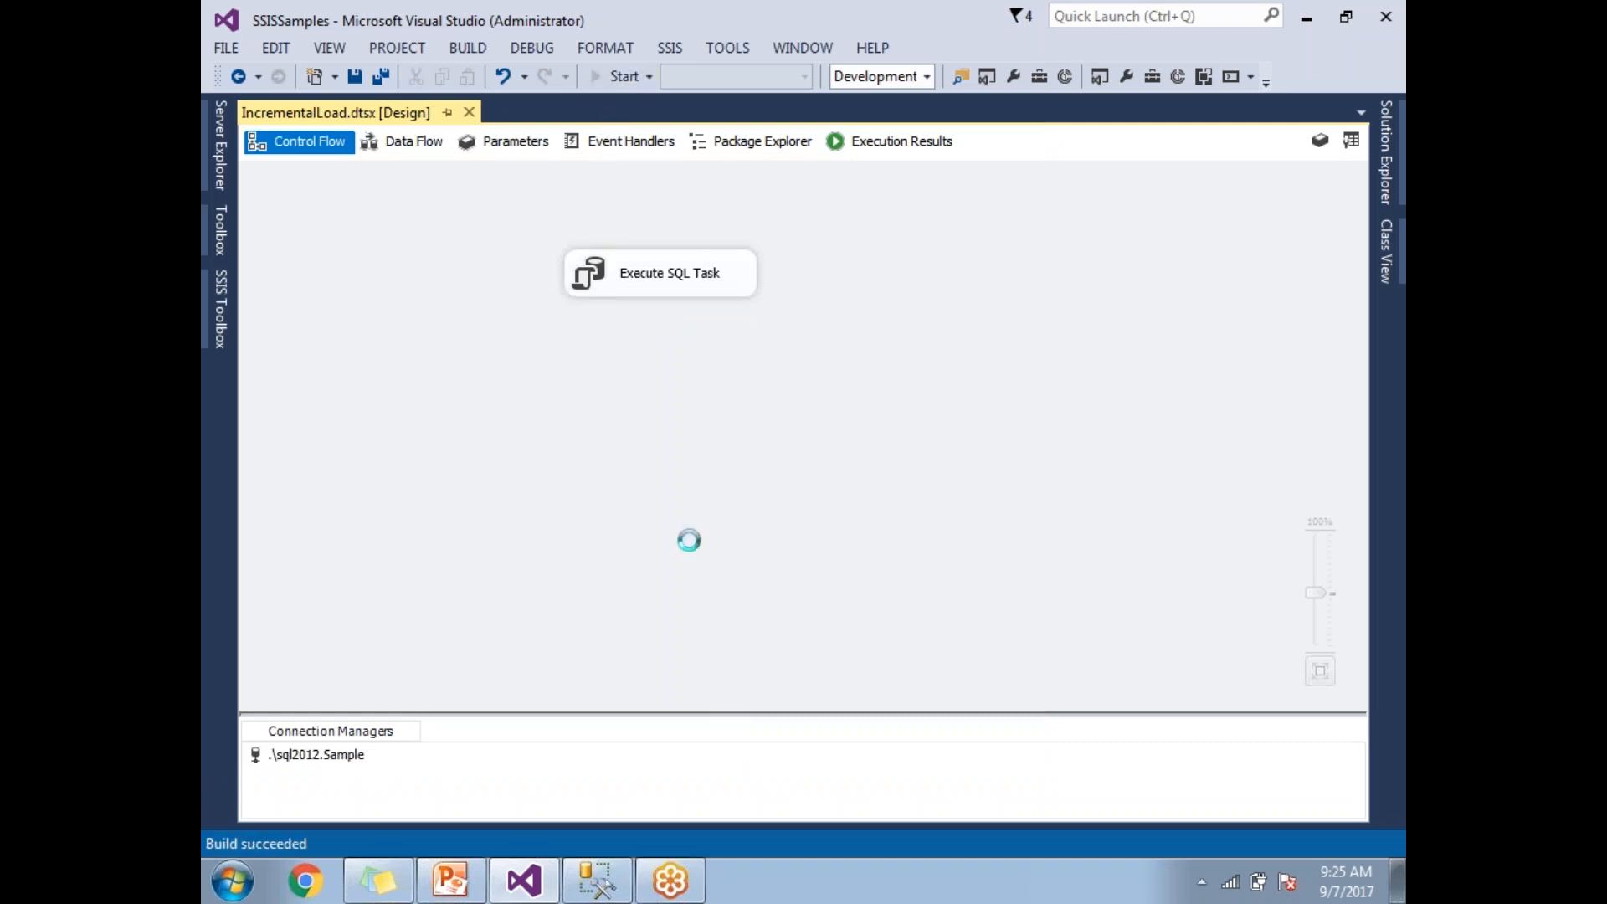
click(623, 75)
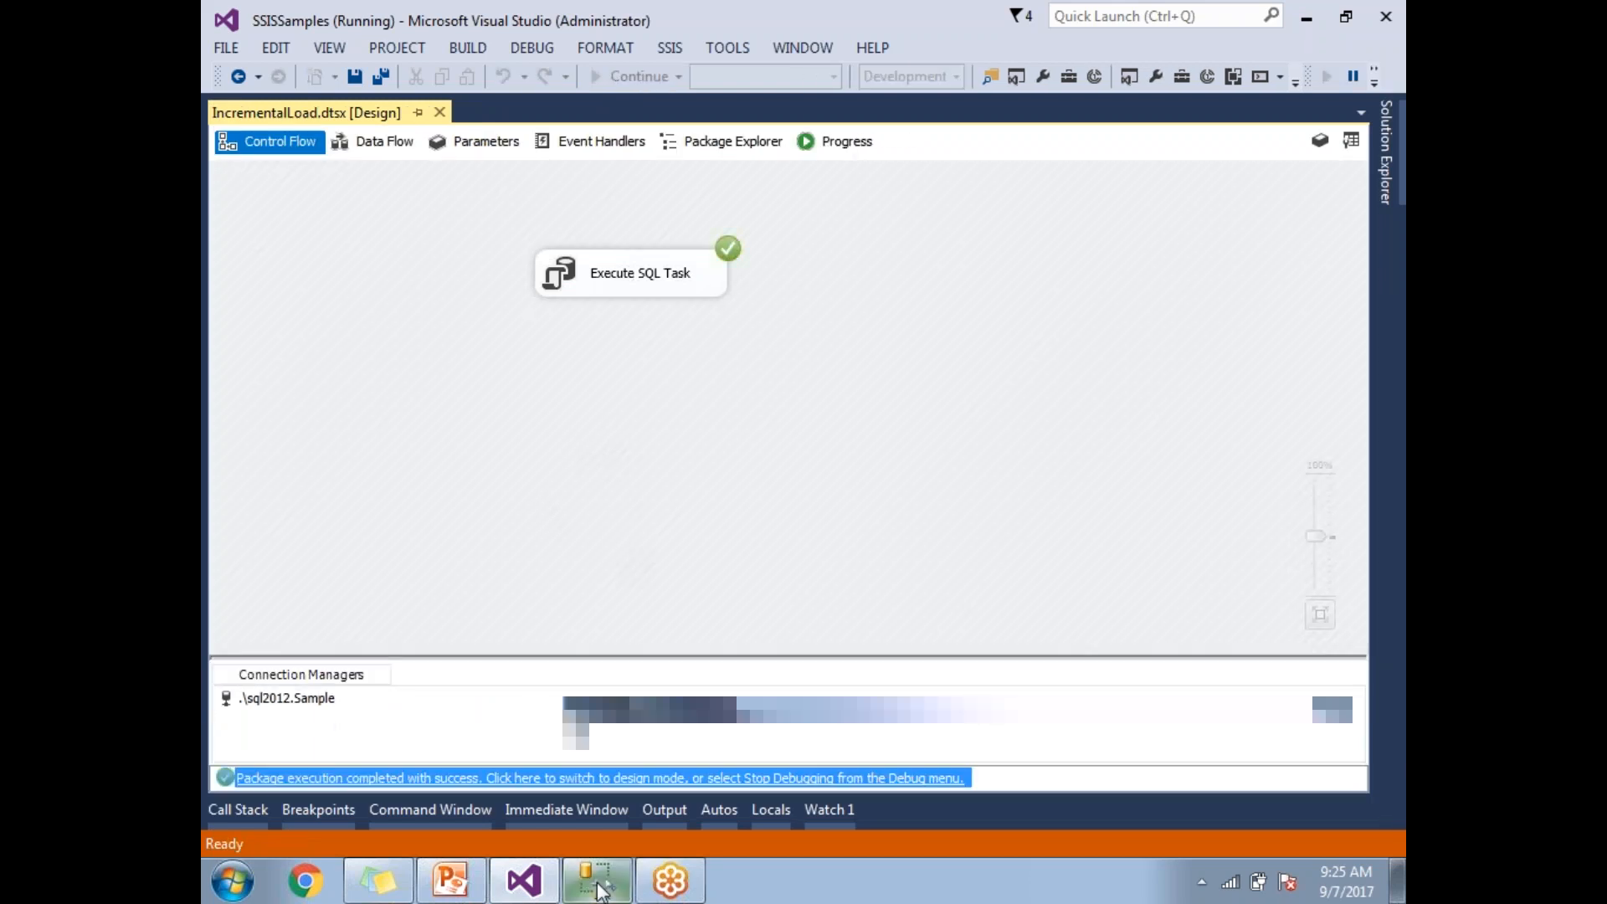
click(597, 879)
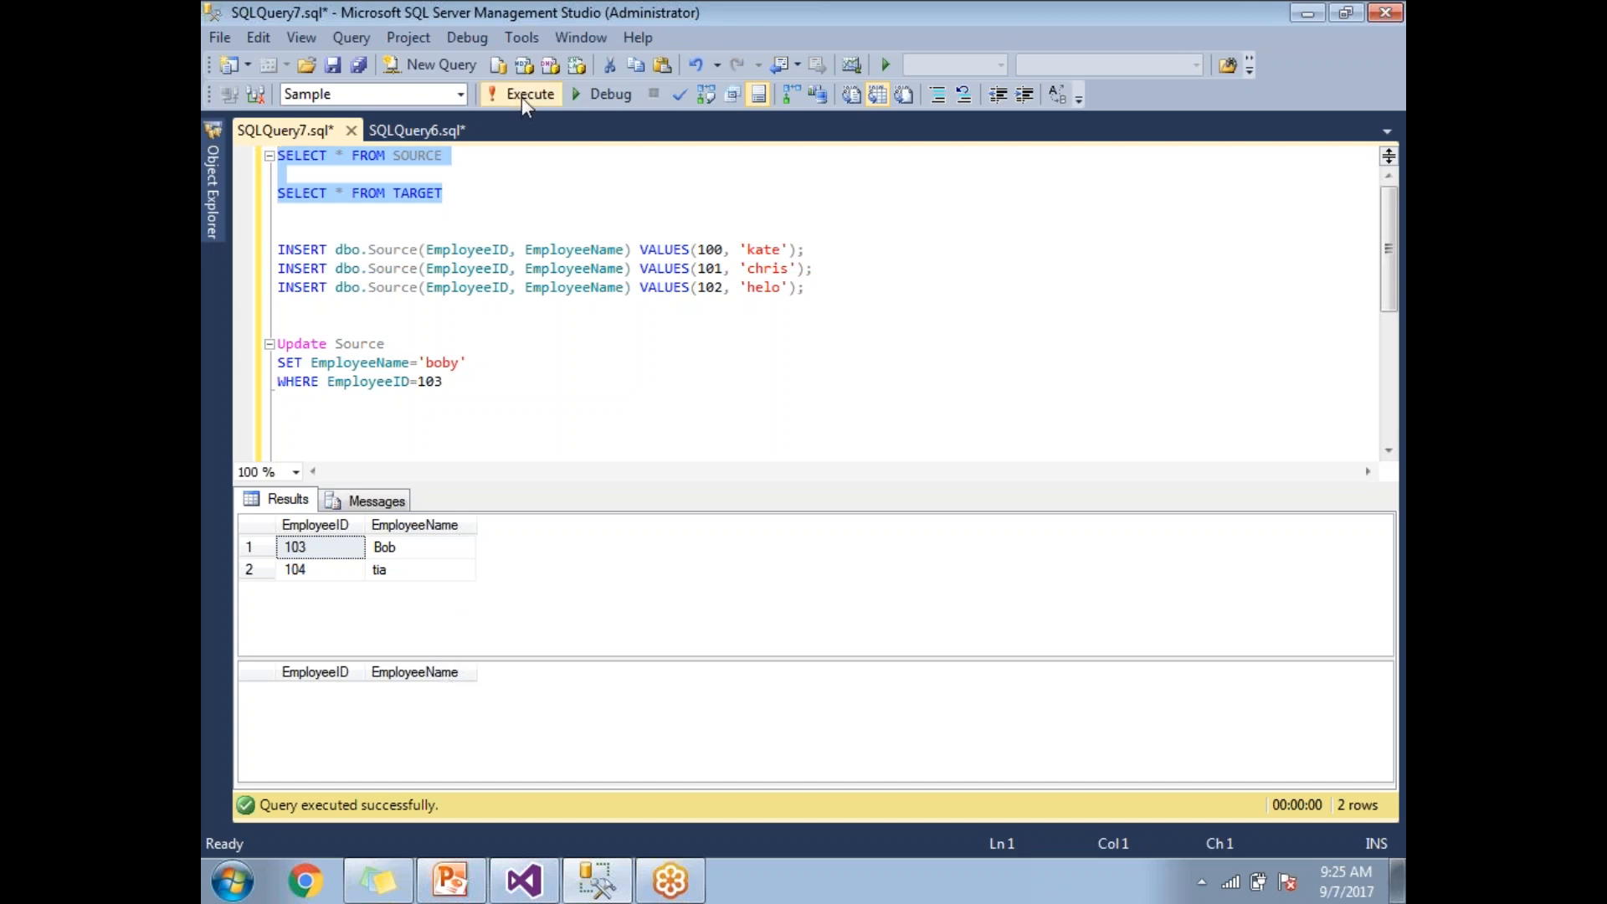
Execute the Source and Target SELECTs showing rows 103 Bob and 104 tia, then return to the designer.
click(529, 94)
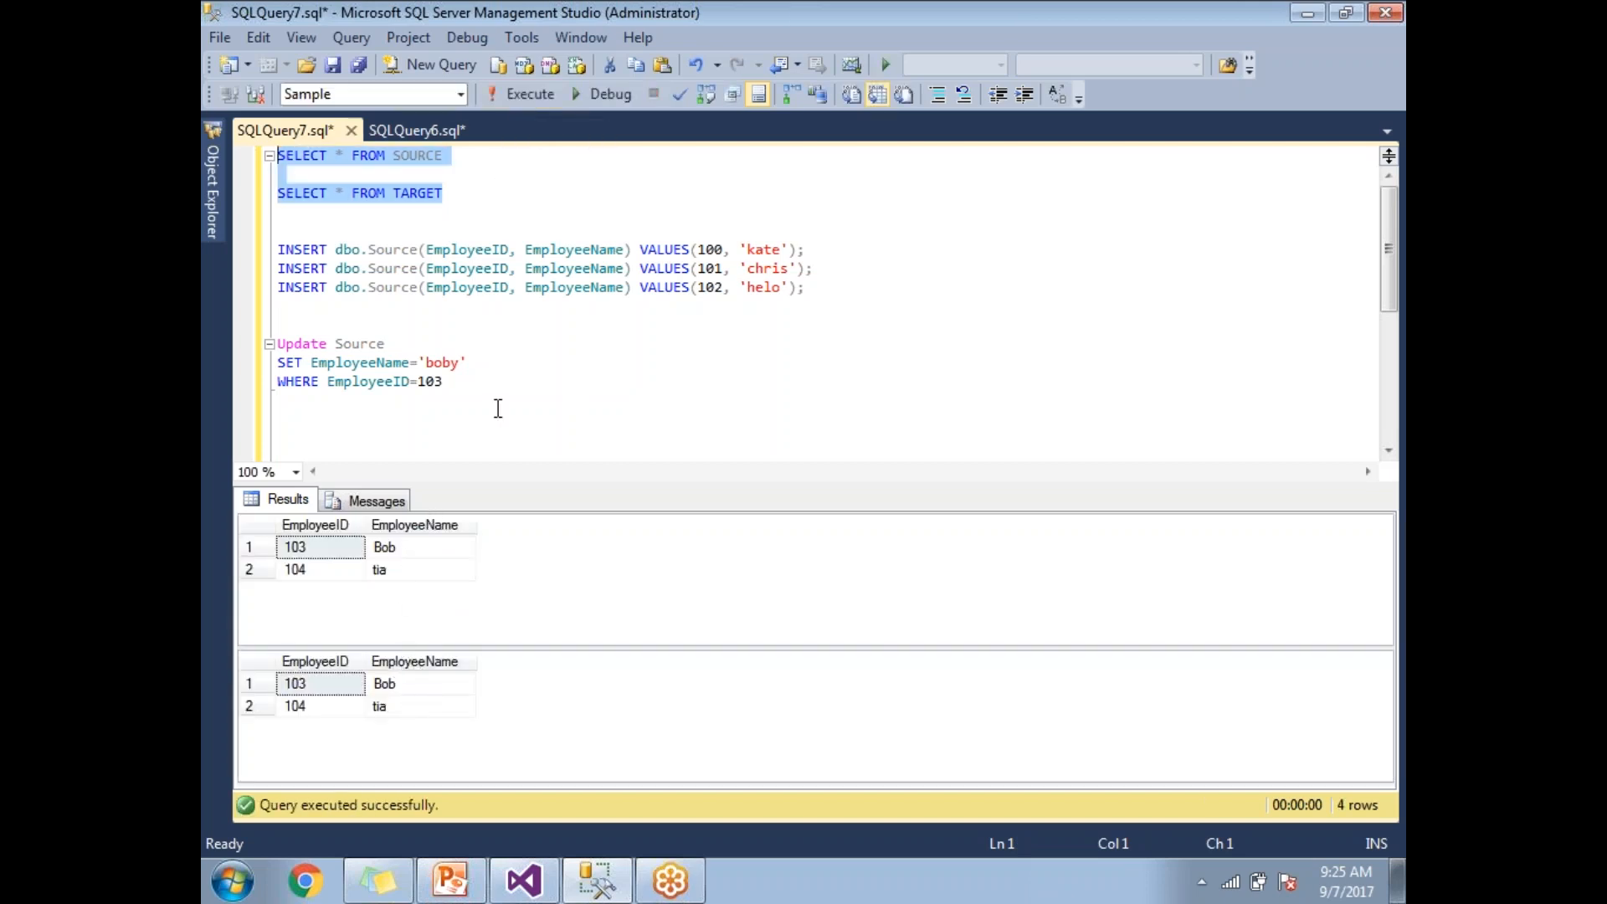
click(524, 879)
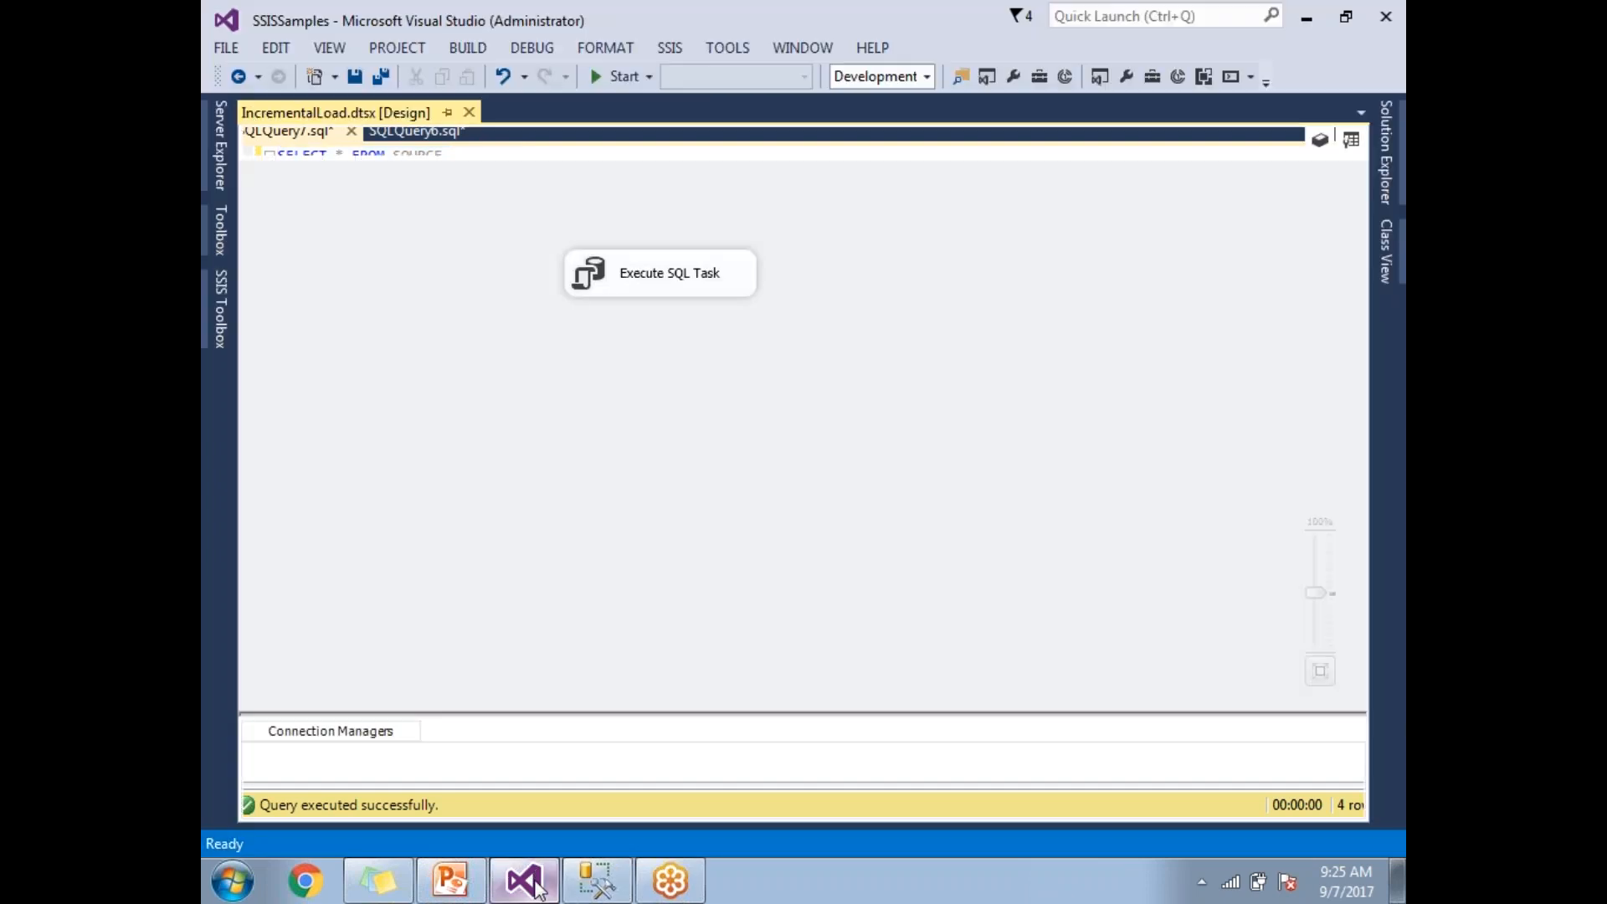
click(333, 112)
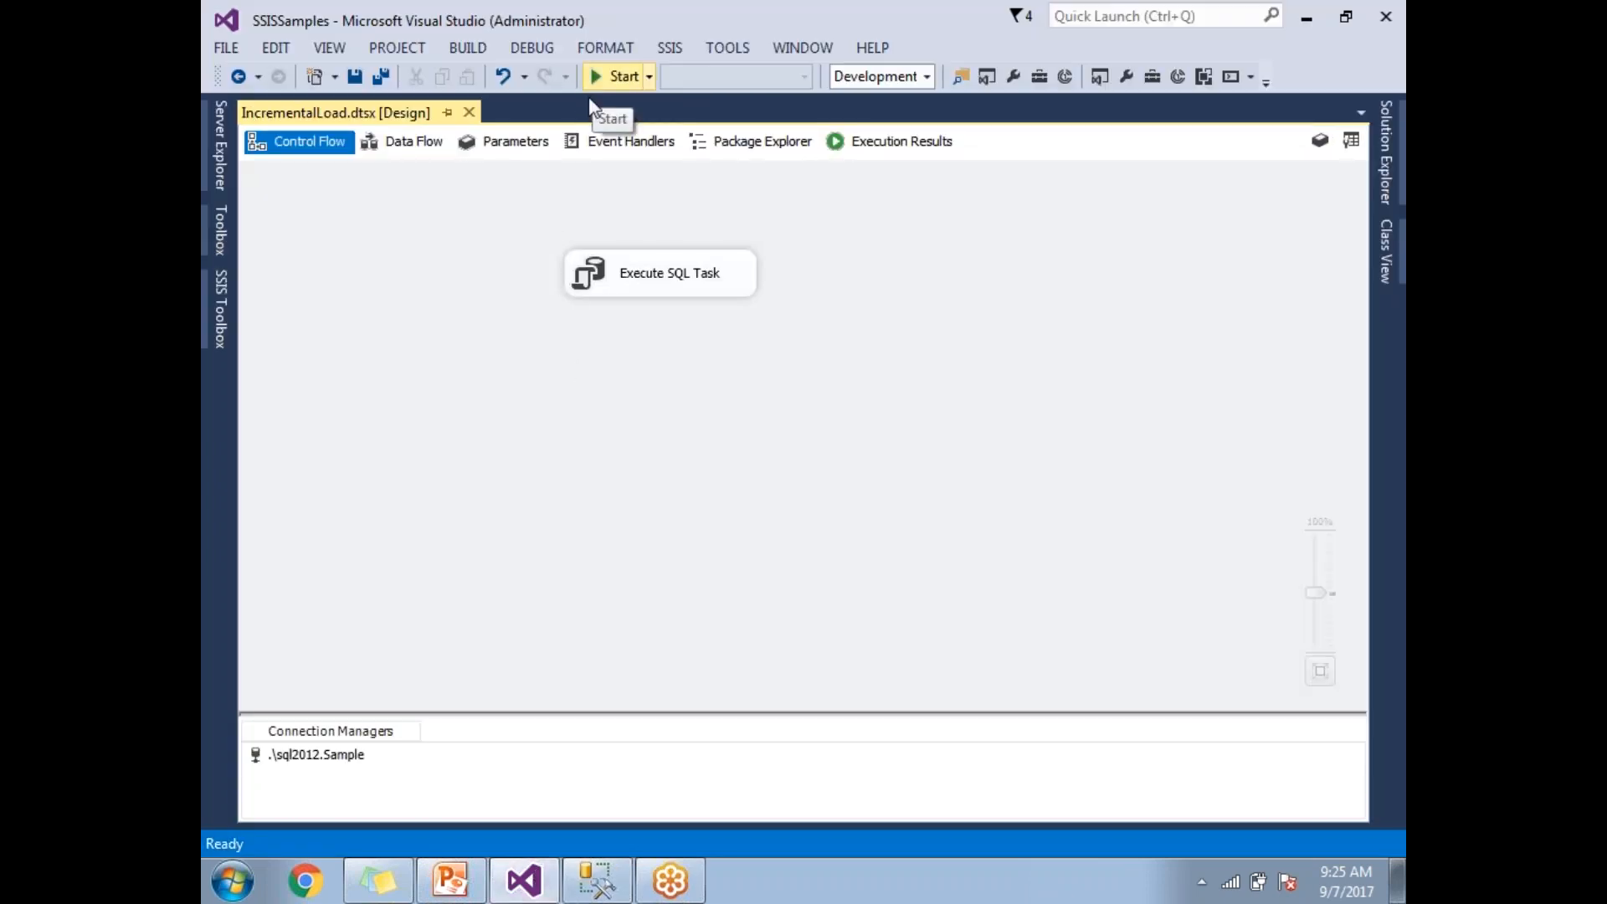
Rerun the package and re-query Source and Target, confirming Target still holds the same two rows.
click(621, 76)
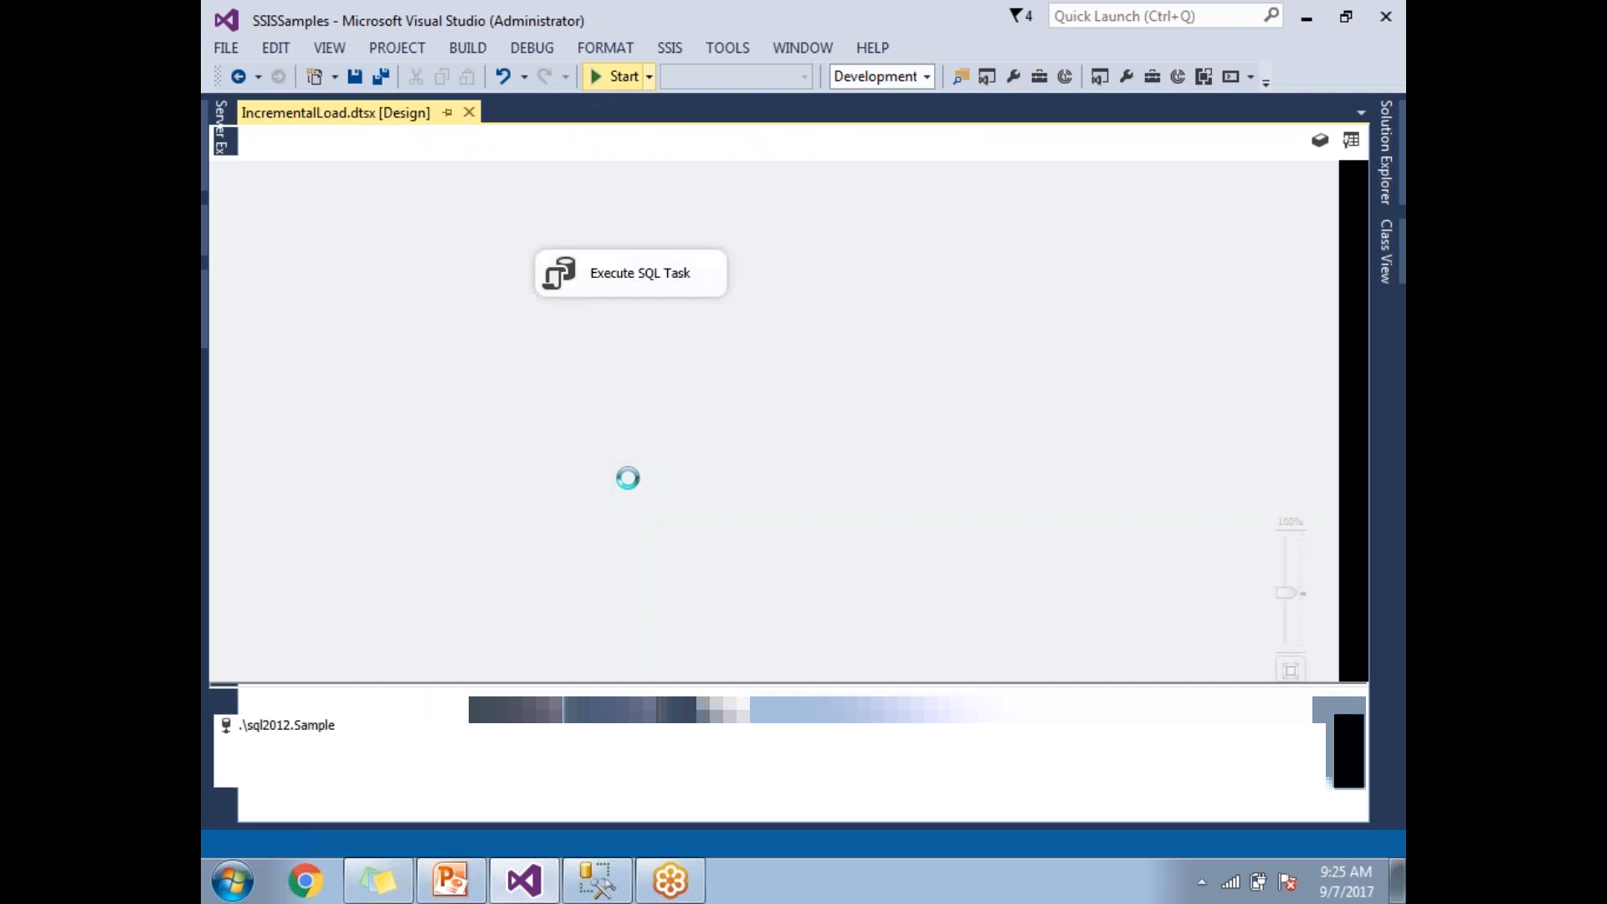
click(618, 75)
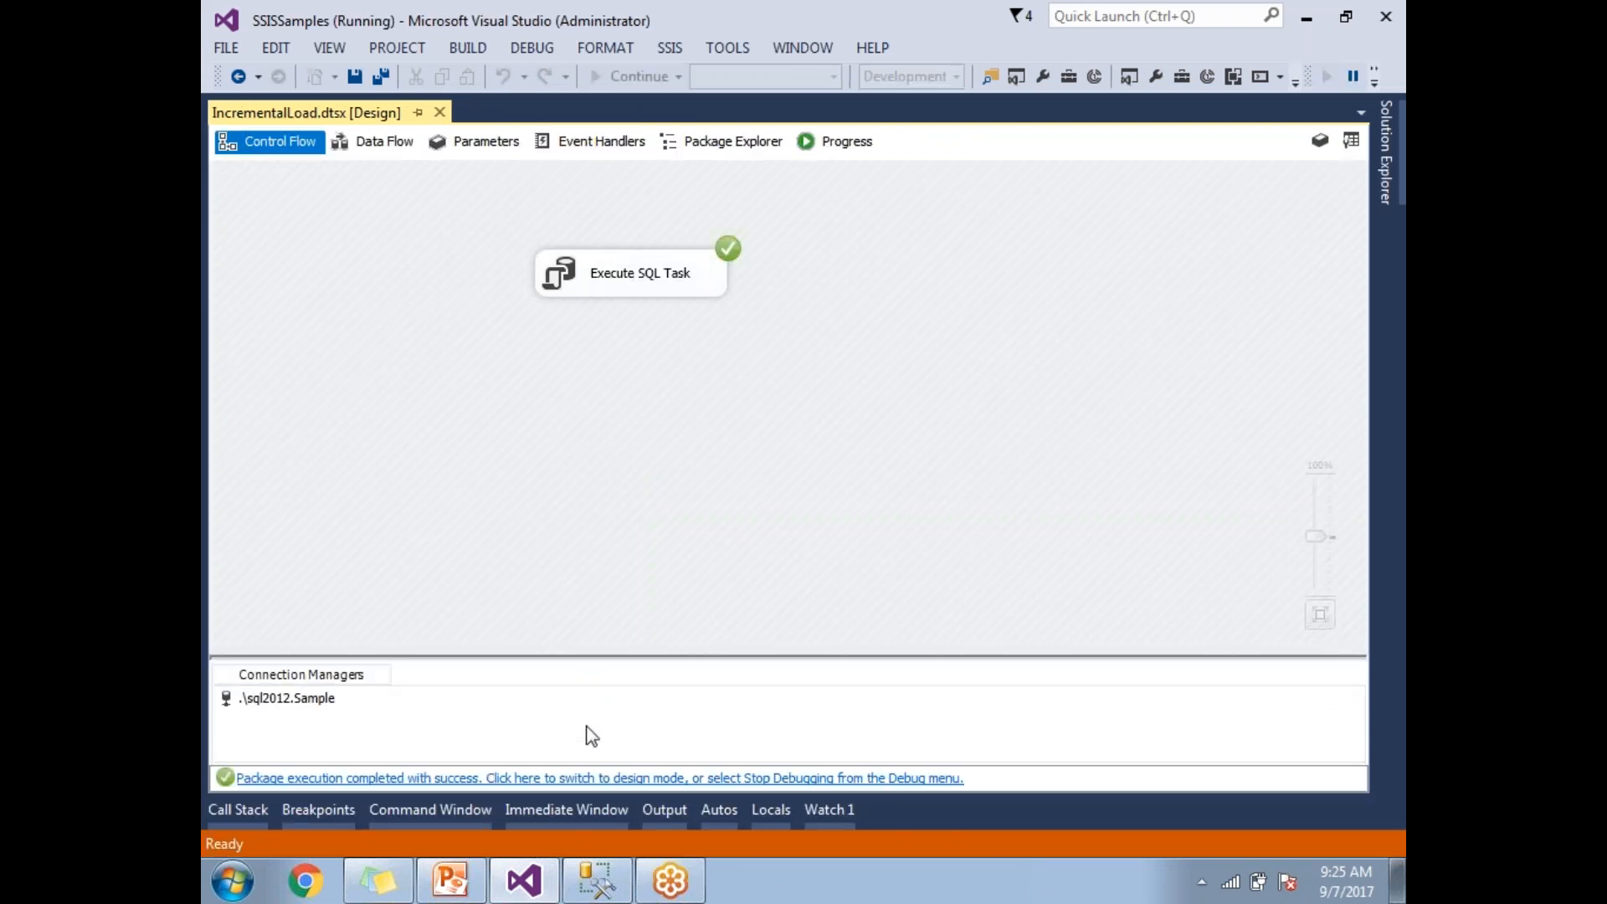
click(598, 879)
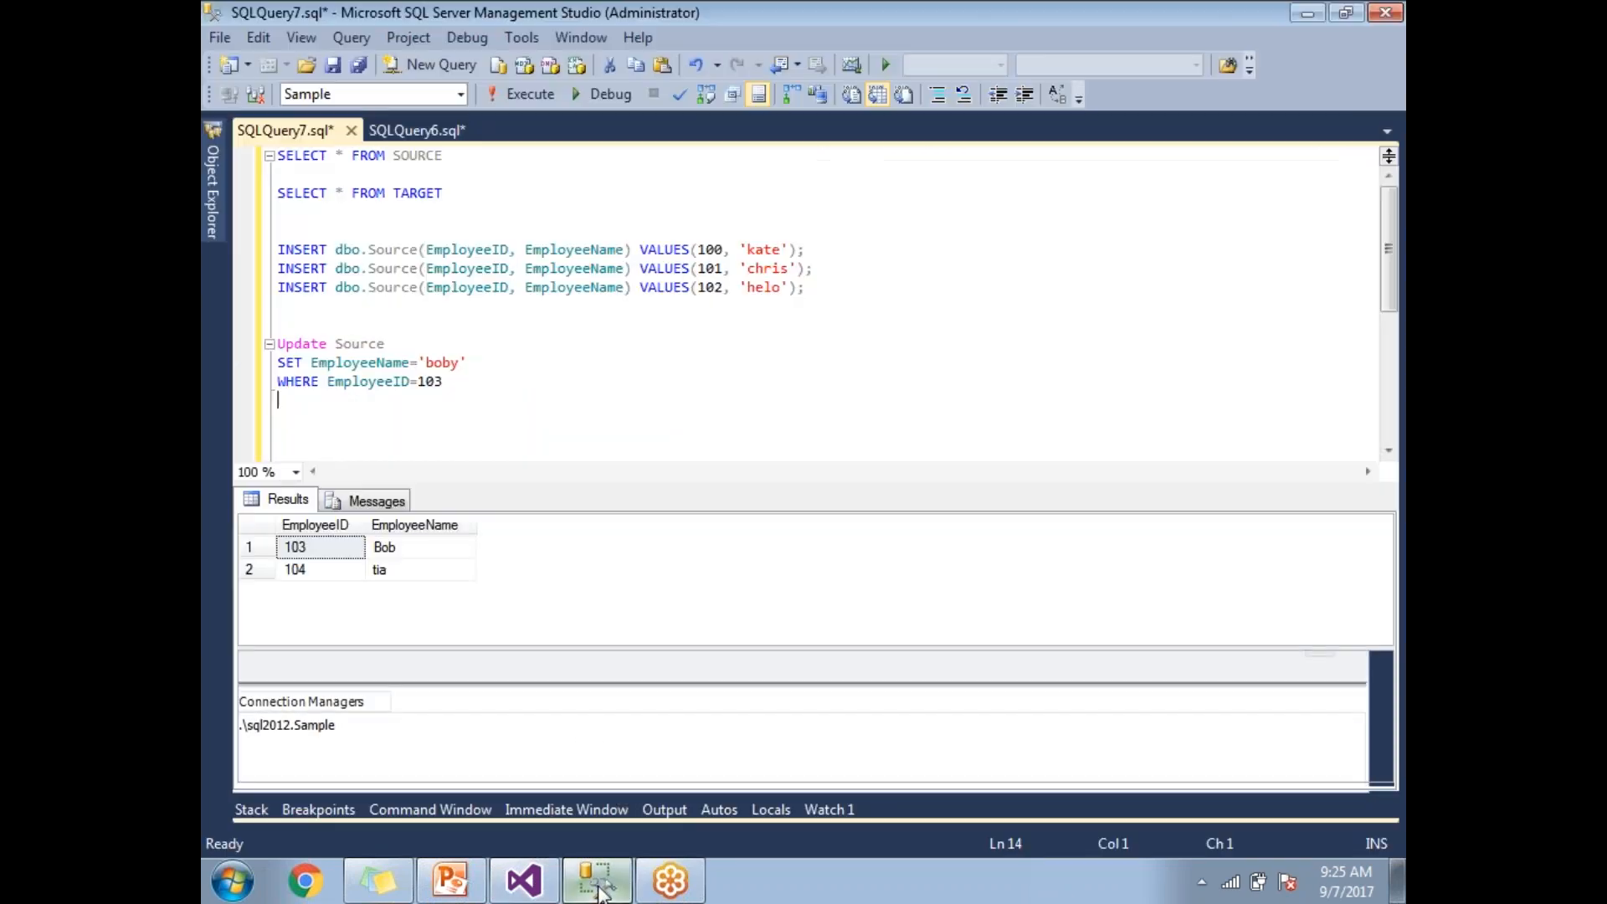
click(530, 93)
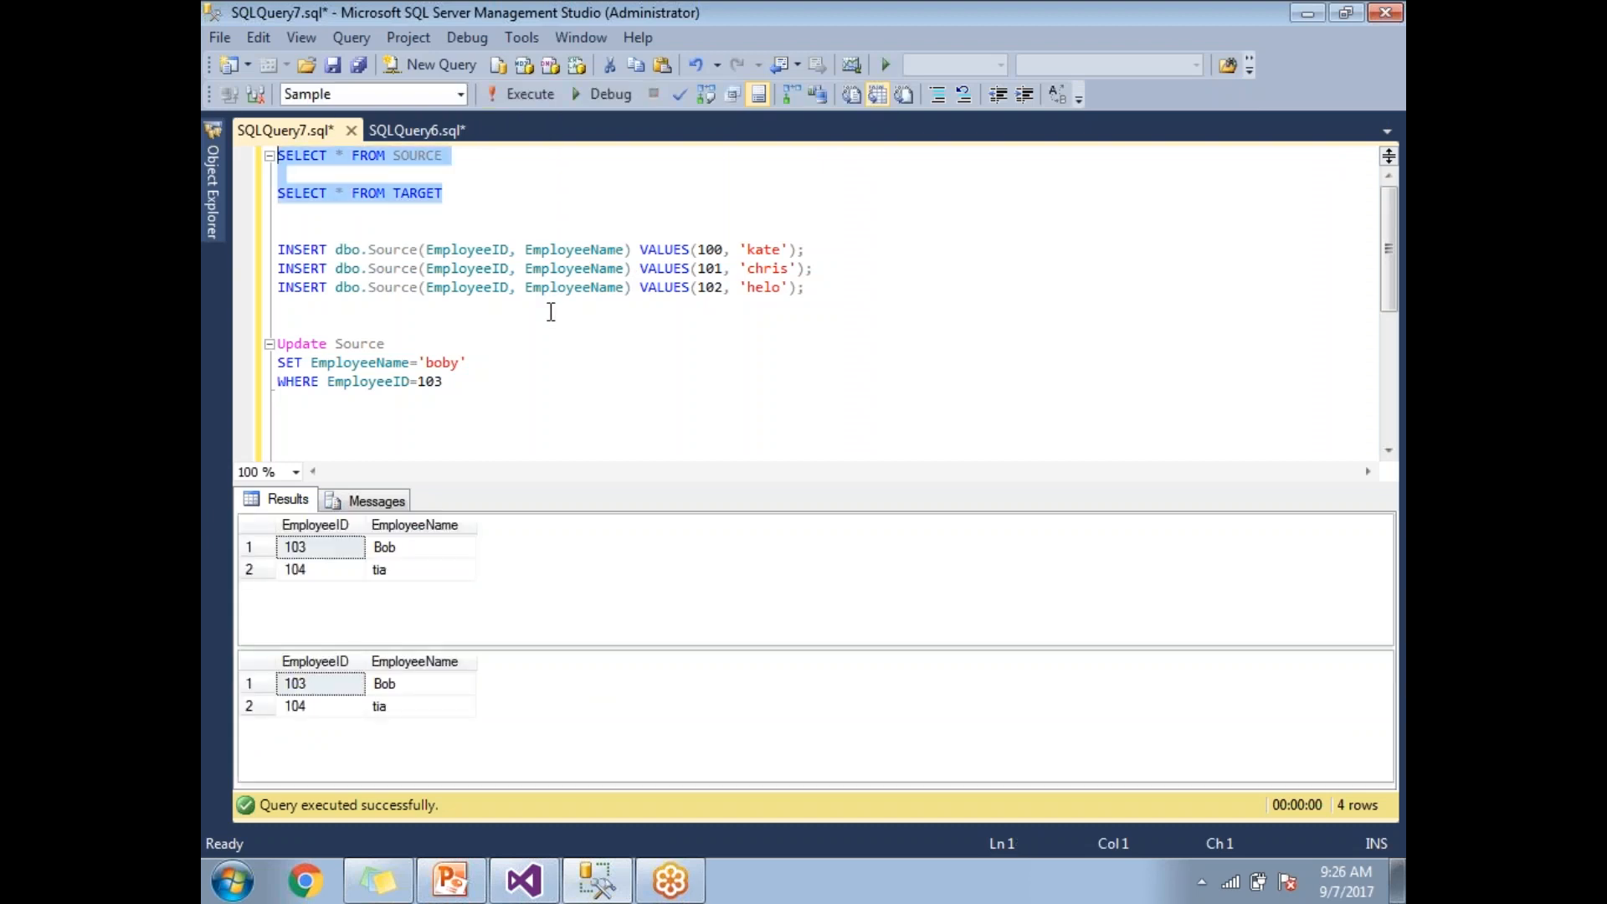
mouse_move(563, 335)
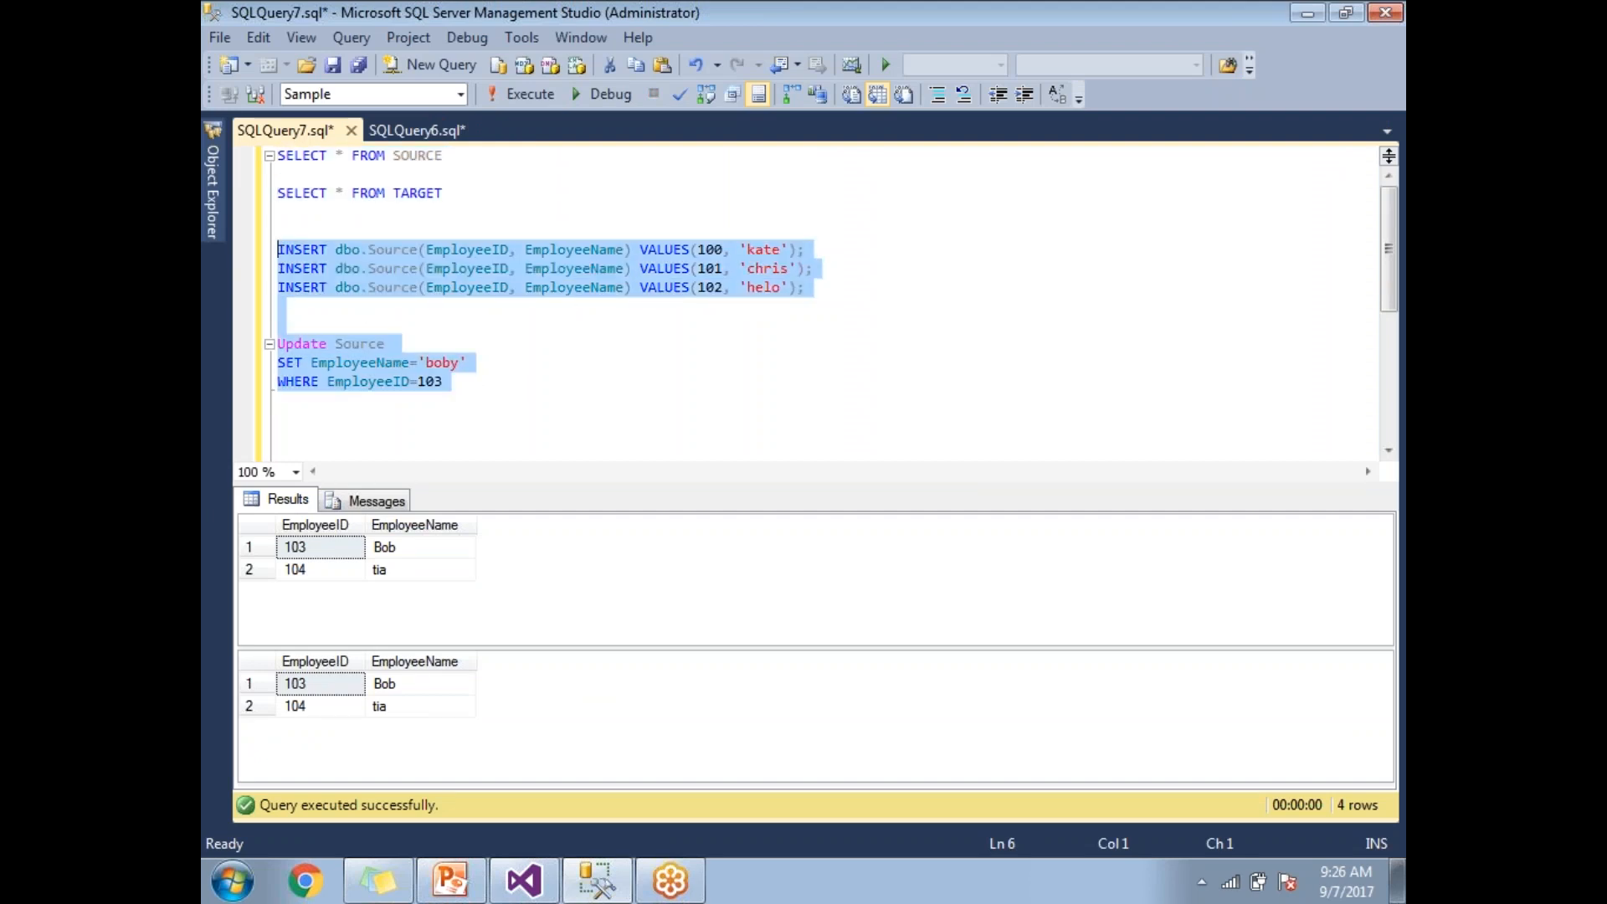
Execute the INSERTs for 100 kate, 101 chris, 102 helo and the rename of 103 to boby, then rerun the package.
click(531, 93)
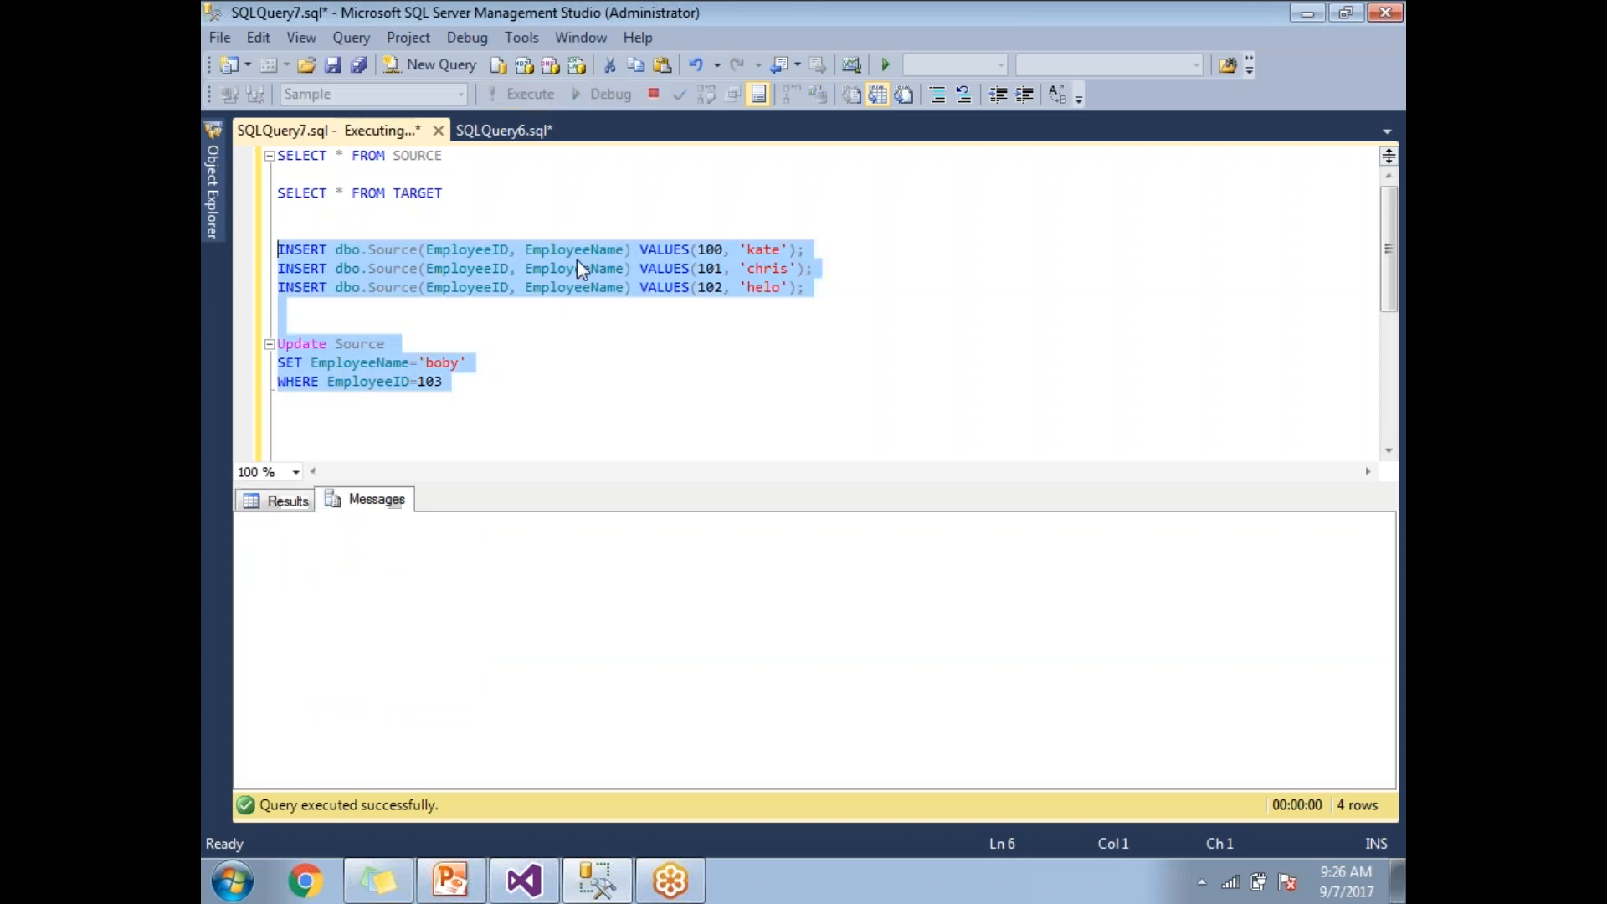
click(531, 94)
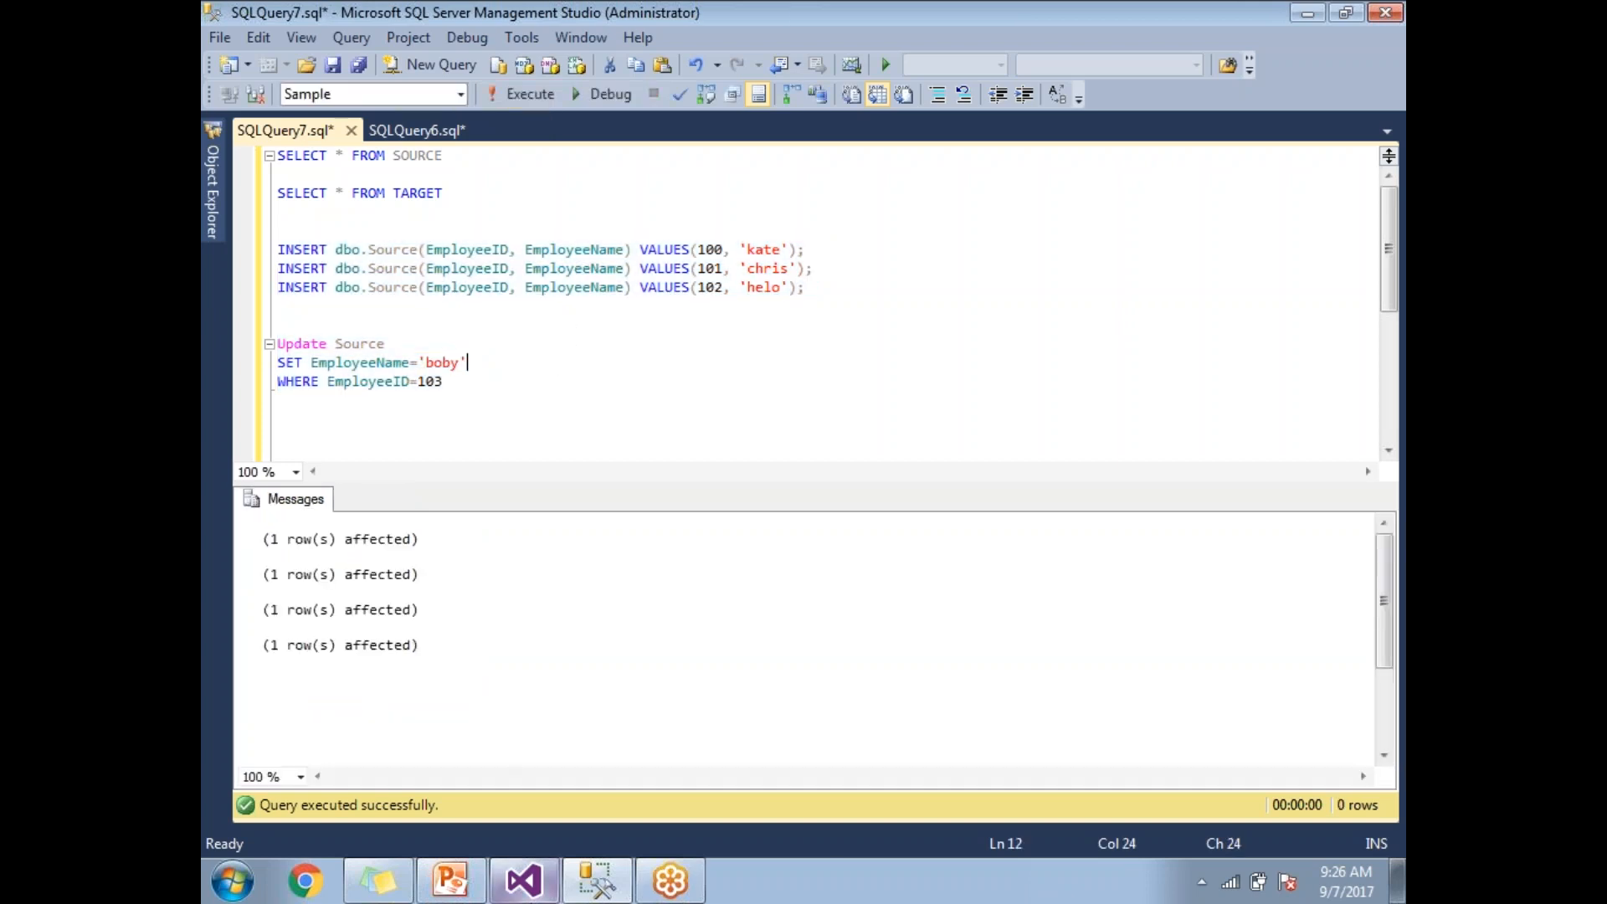
click(523, 879)
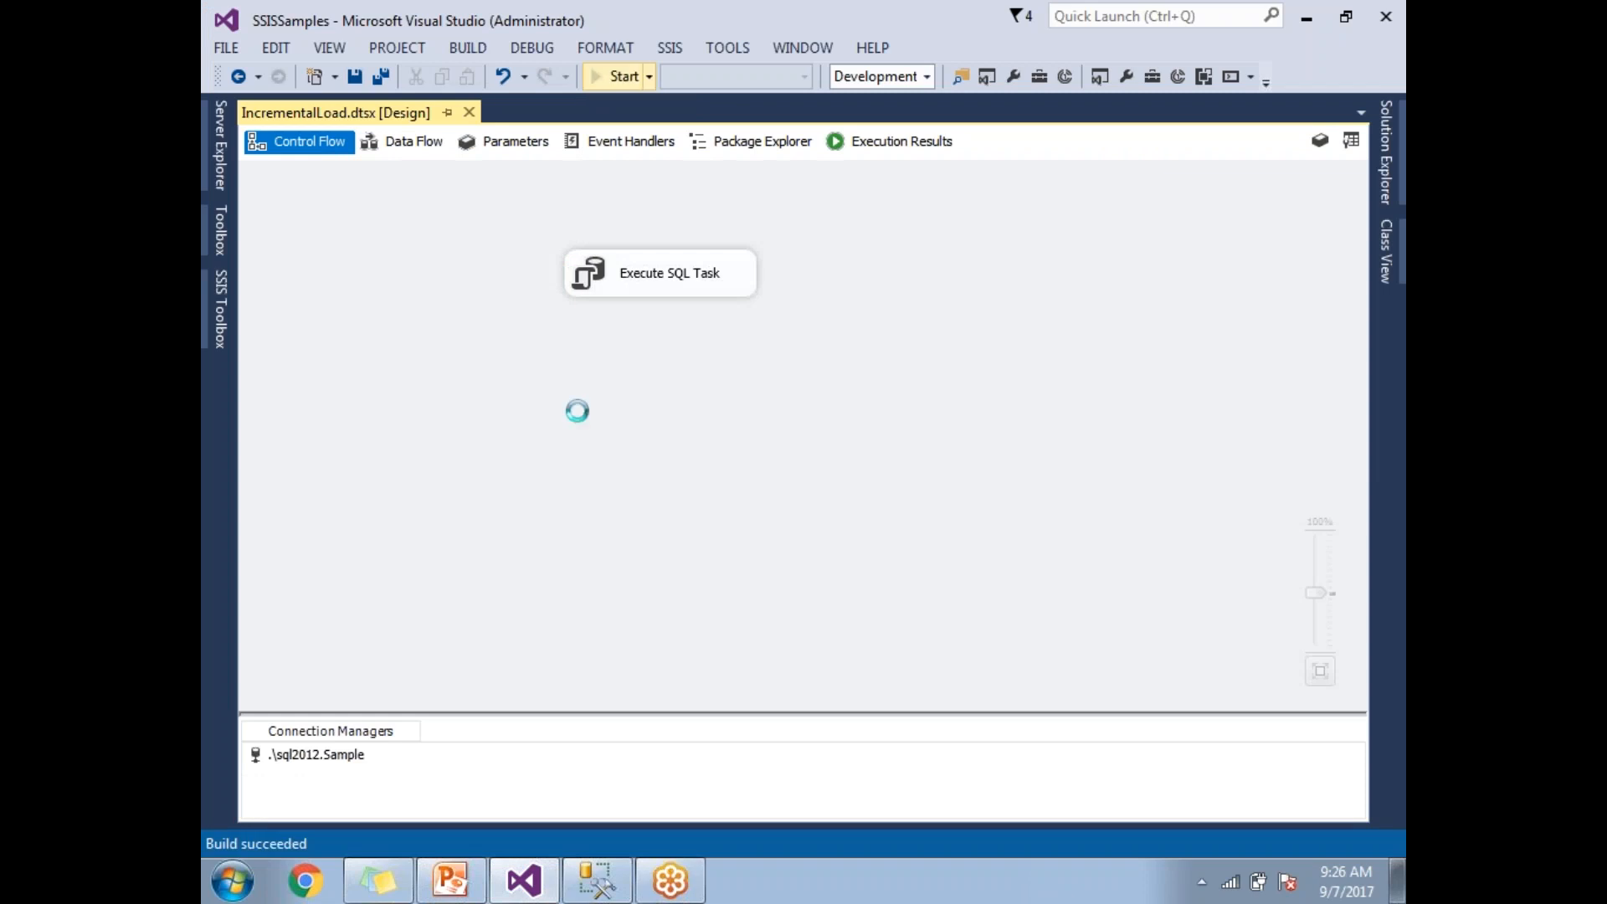
click(618, 75)
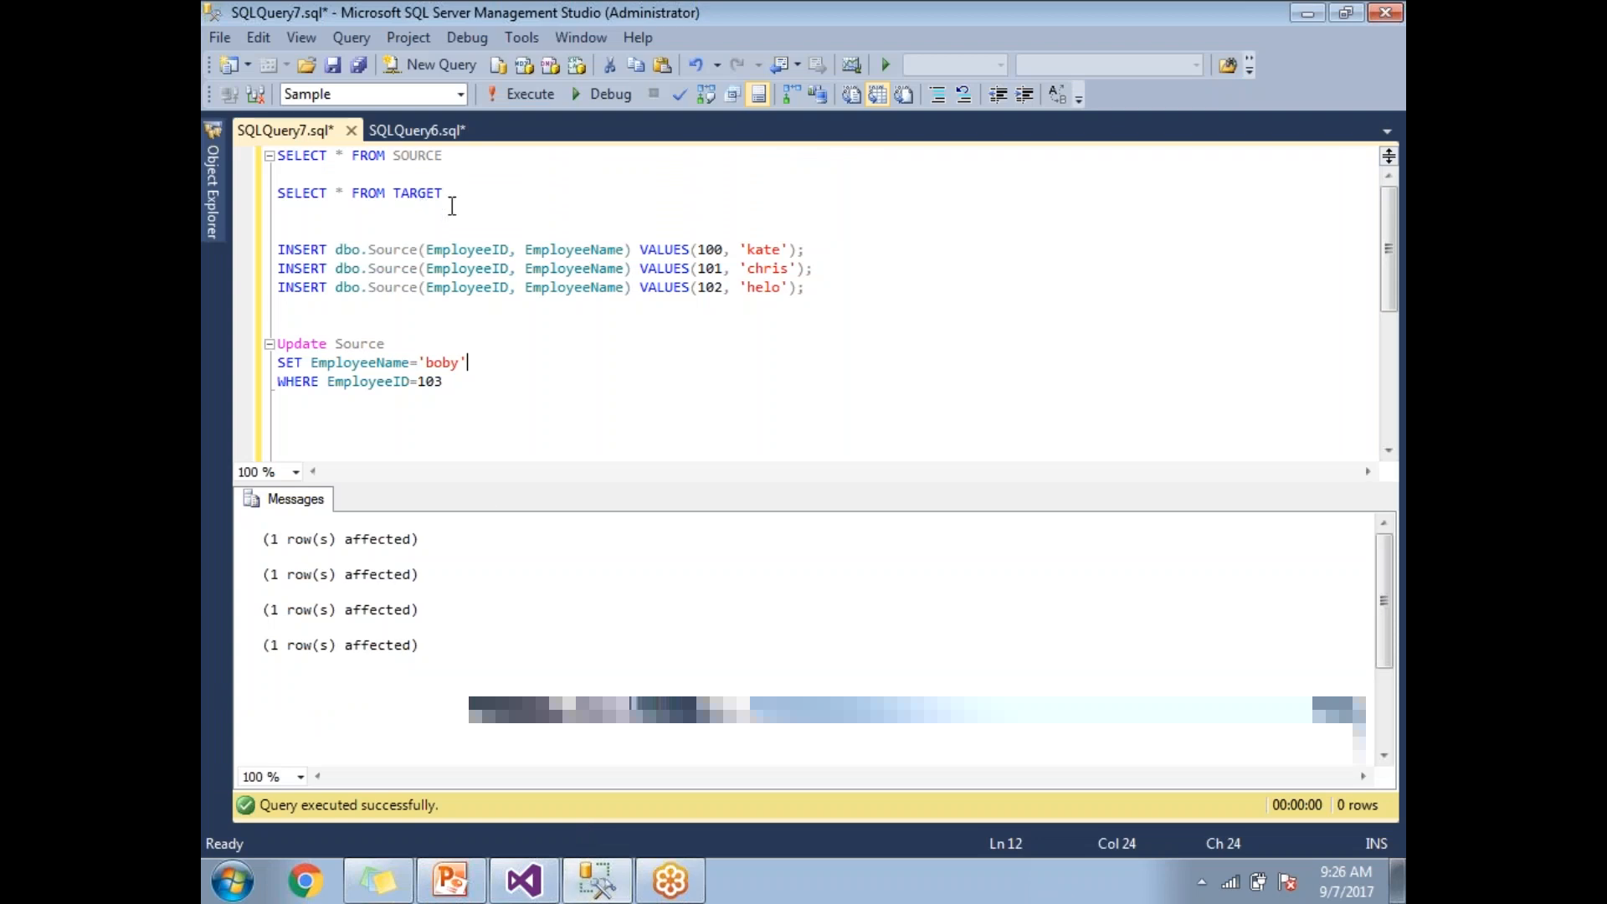
Run both SELECTs showing Source and Target listing employees 100–104 with 103 named boby in Target.
drag(276, 154, 442, 193)
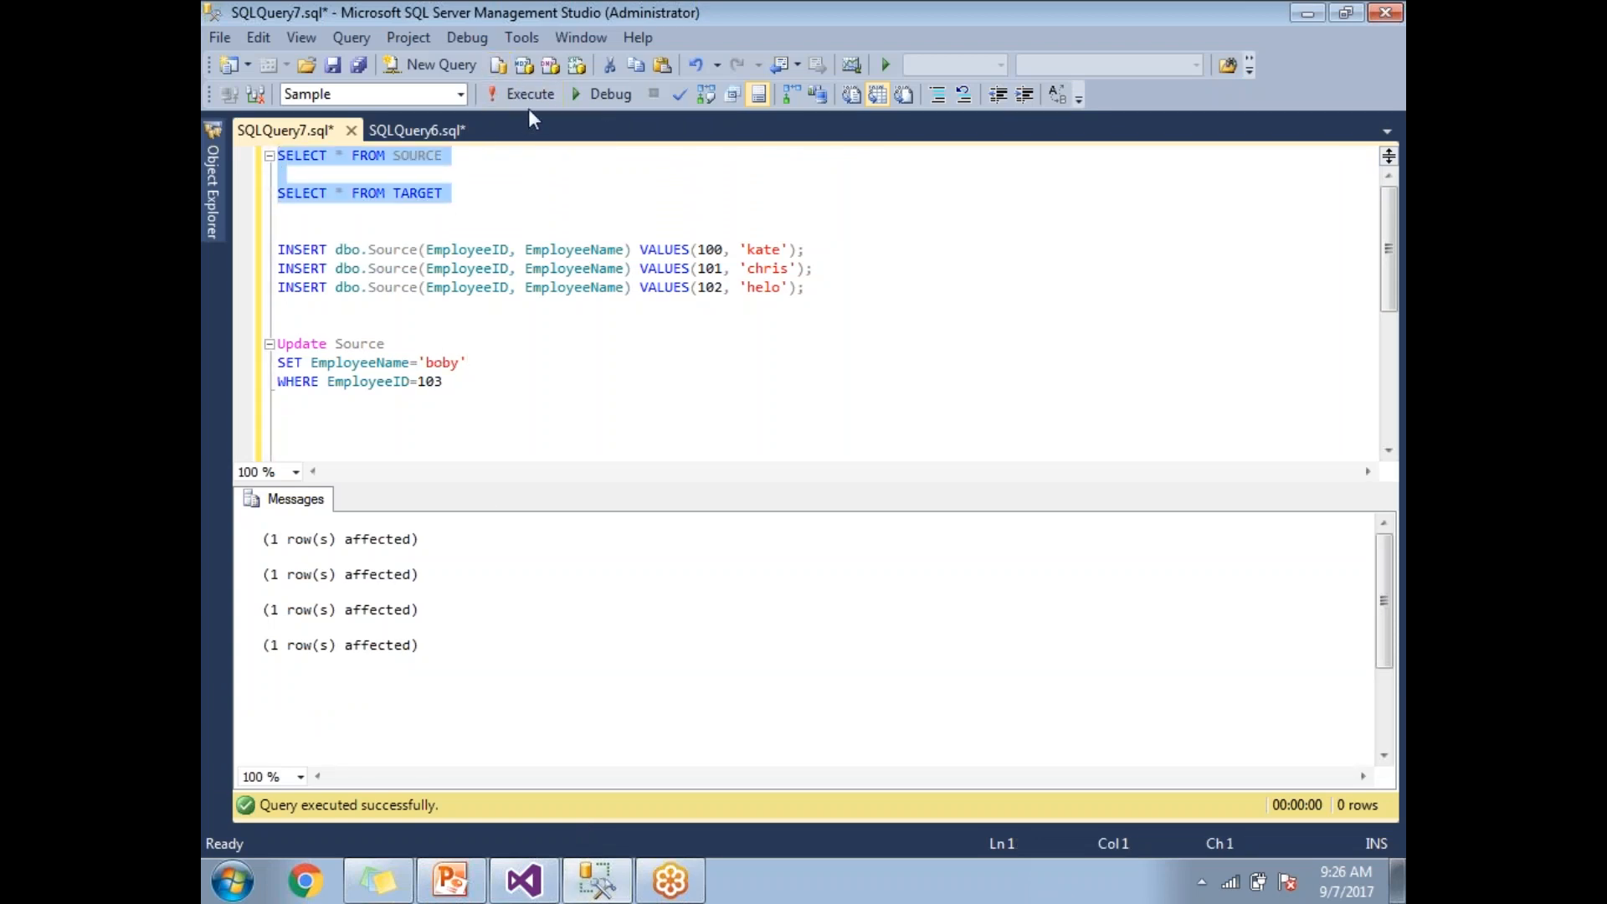
click(531, 94)
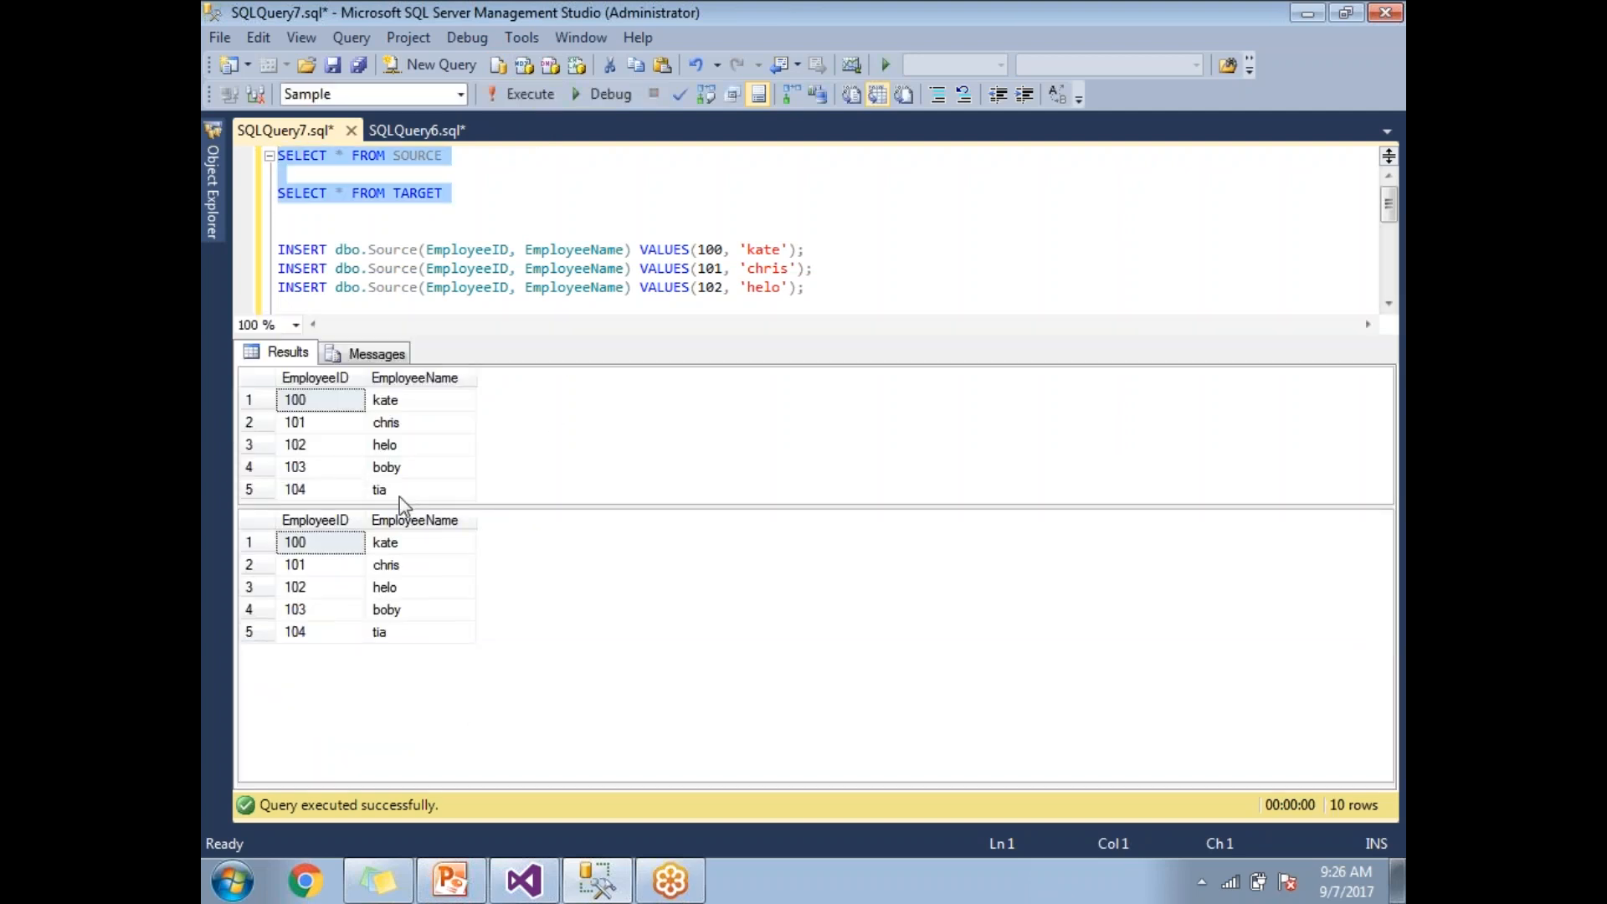
click(418, 609)
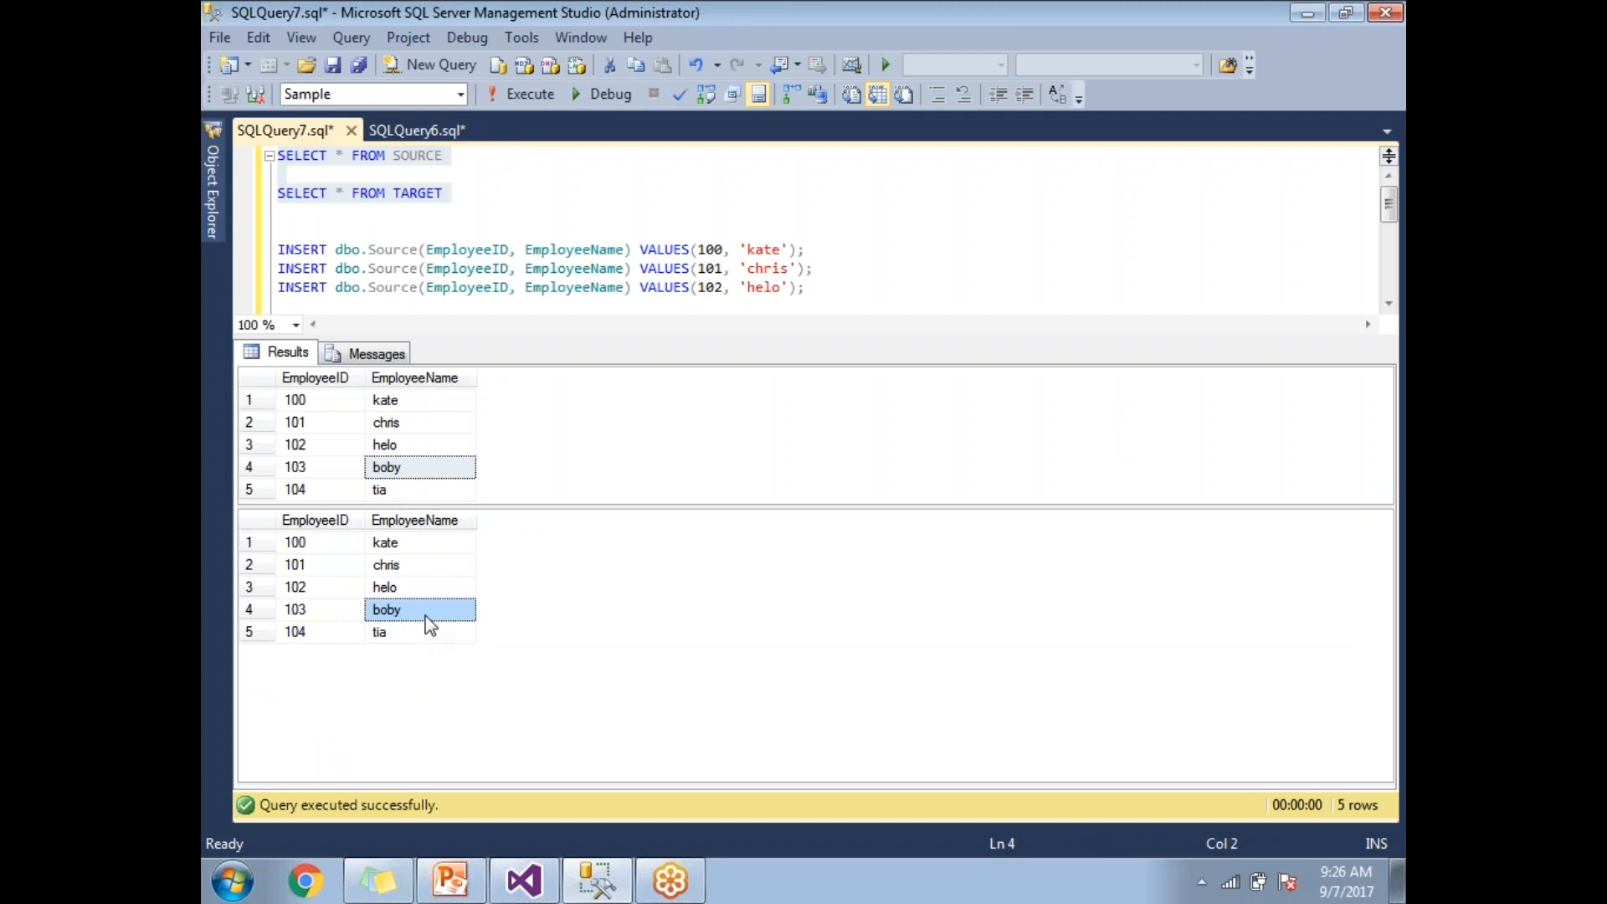
mouse_move(526, 879)
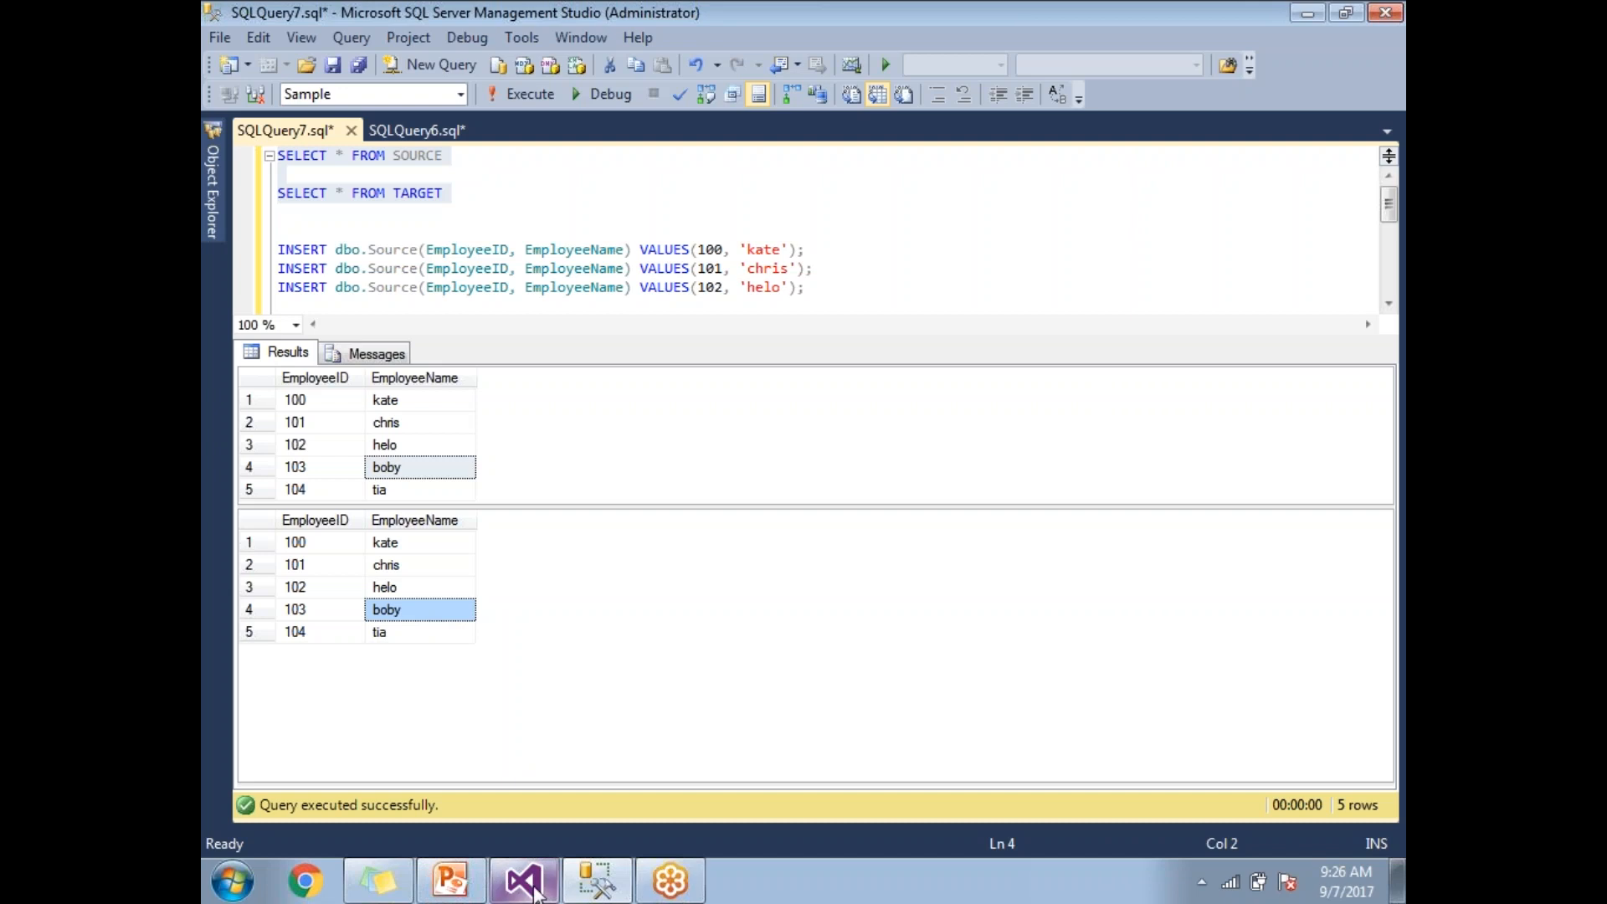
click(524, 879)
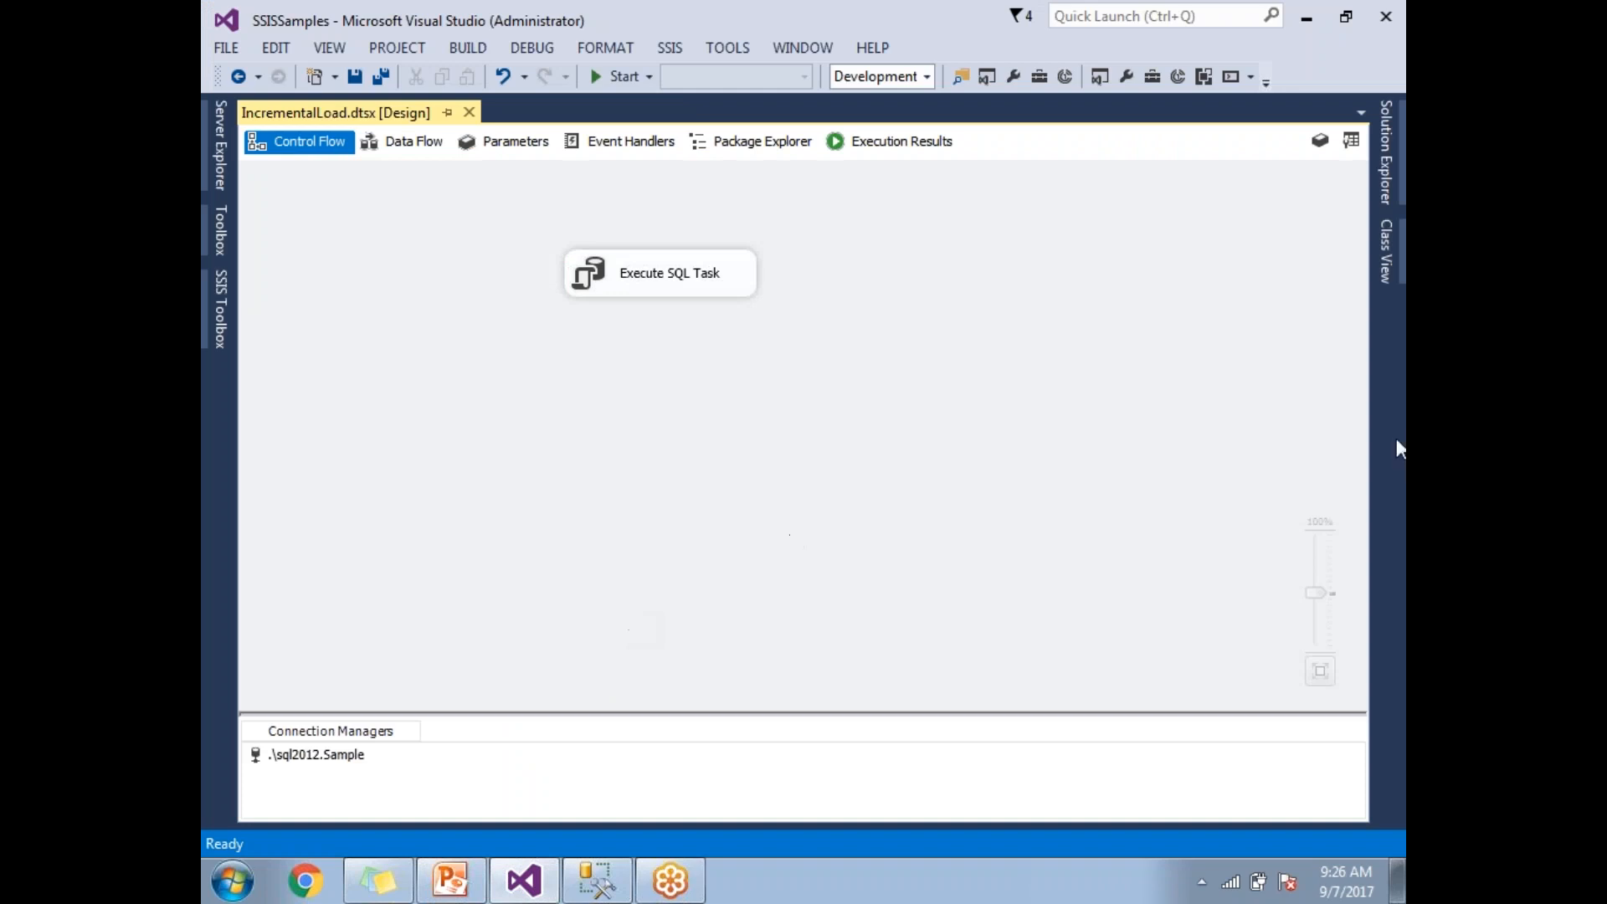
mouse_move(1234, 495)
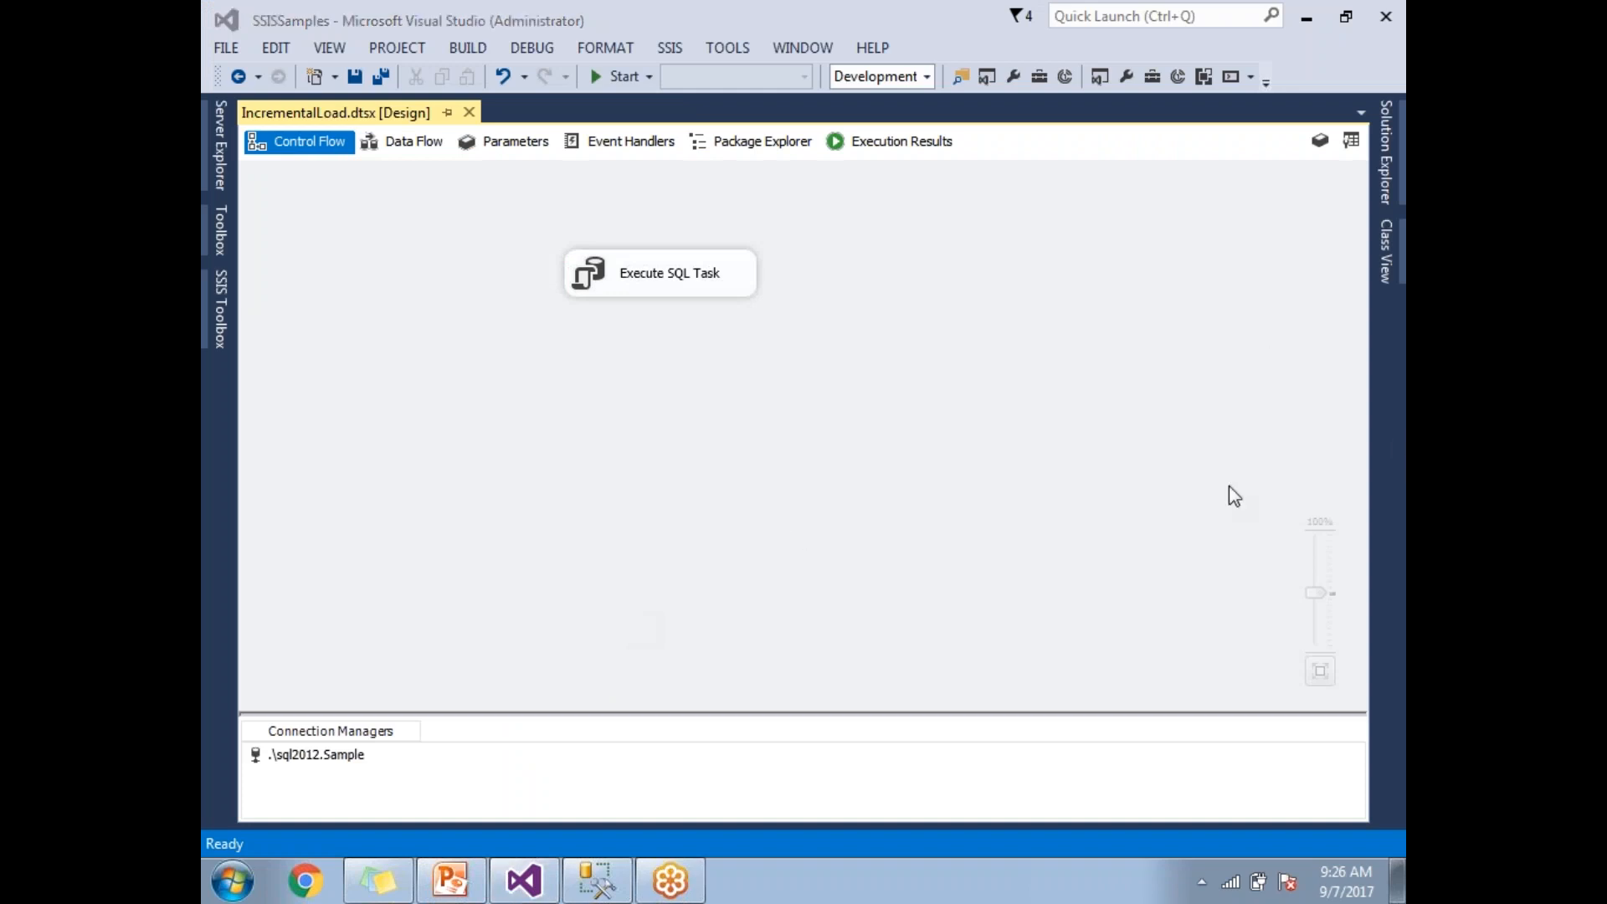
mouse_move(1234, 514)
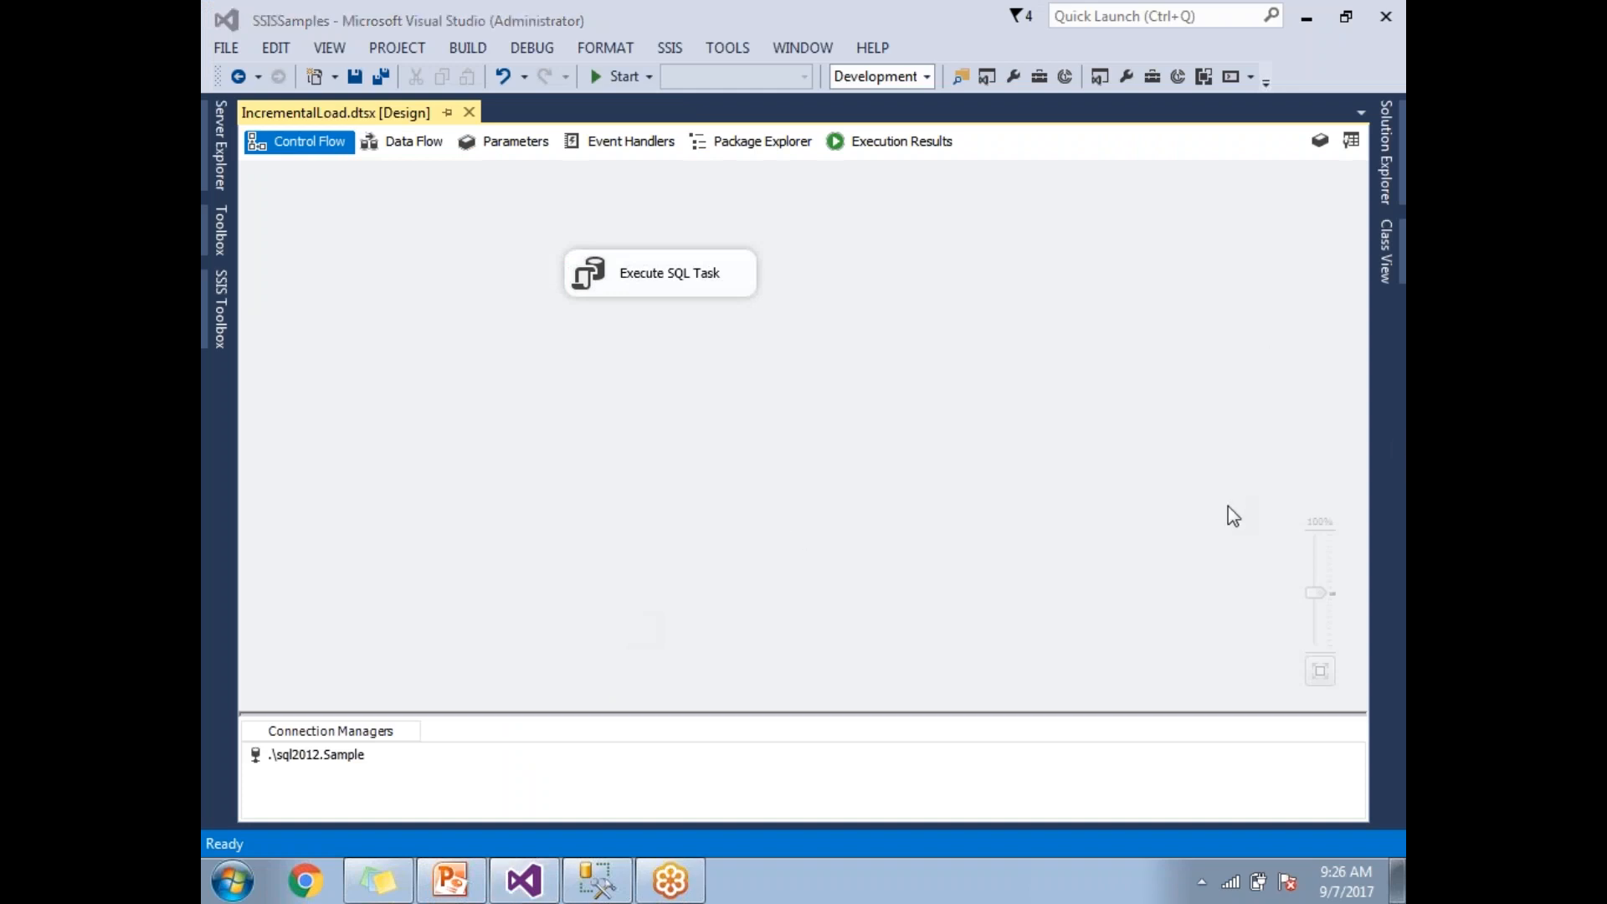
mouse_move(1138, 569)
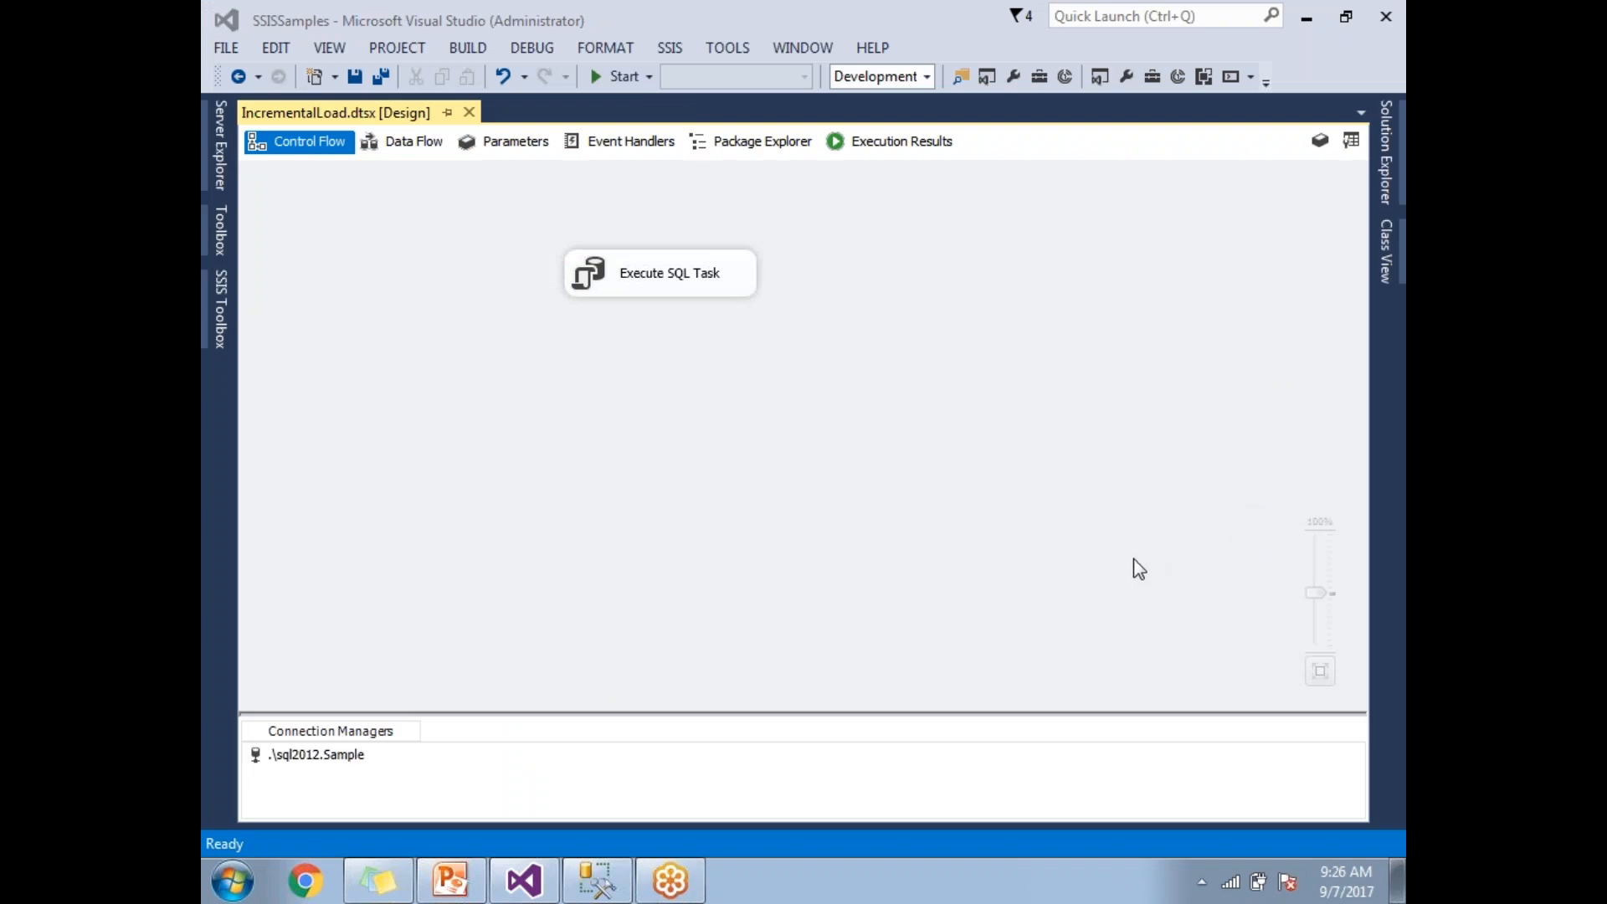